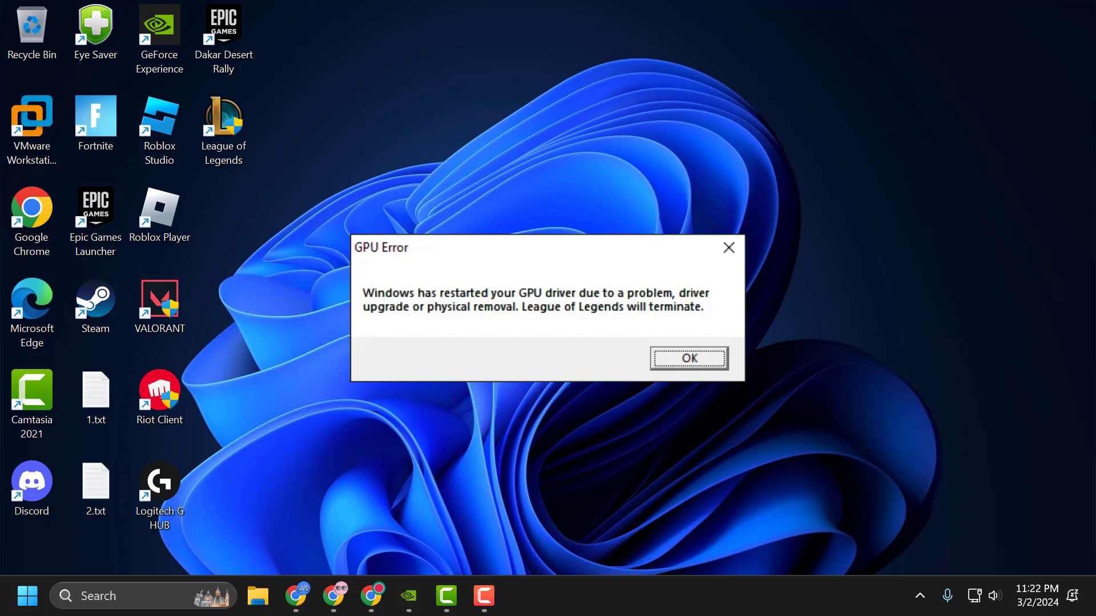
- Dismiss the GPU Error dialog warning that League of Legends will terminate
{"action": "left_click", "coordinate": [687, 357]}
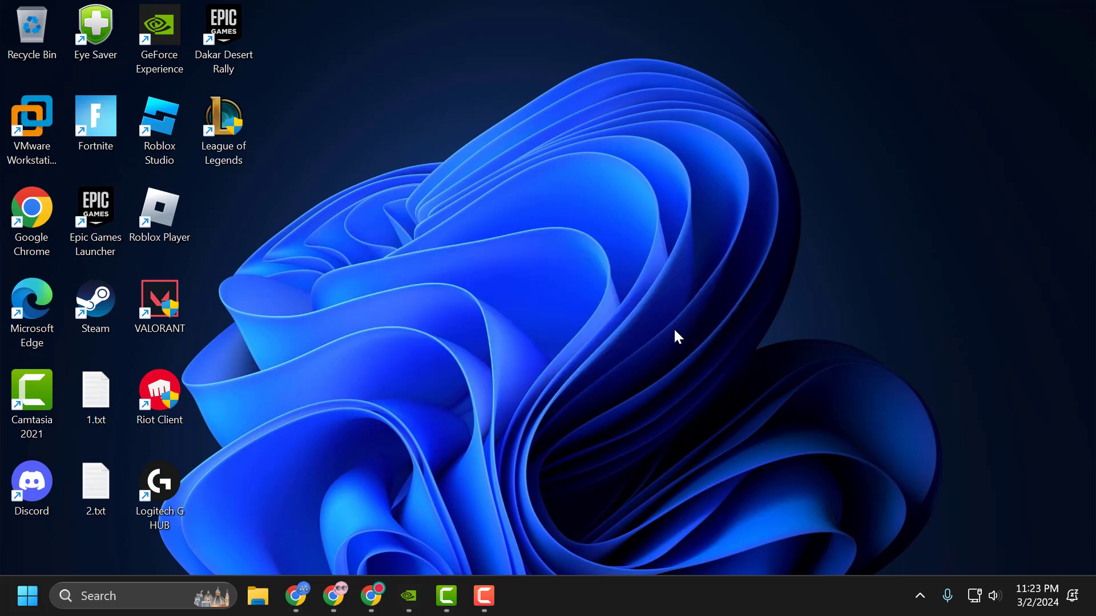
{"action": "mouse_move", "coordinate": [460, 444]}
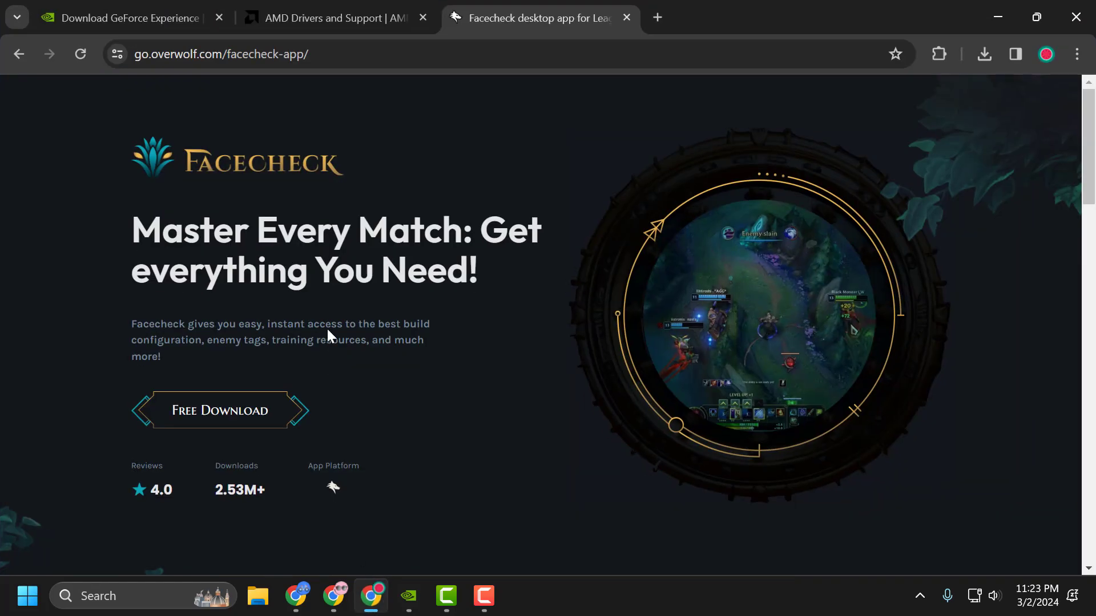
- Review the GeForce Experience download and AMD drivers pages, then minimize Chrome to the desktop
{"action": "left_click", "coordinate": [129, 17]}
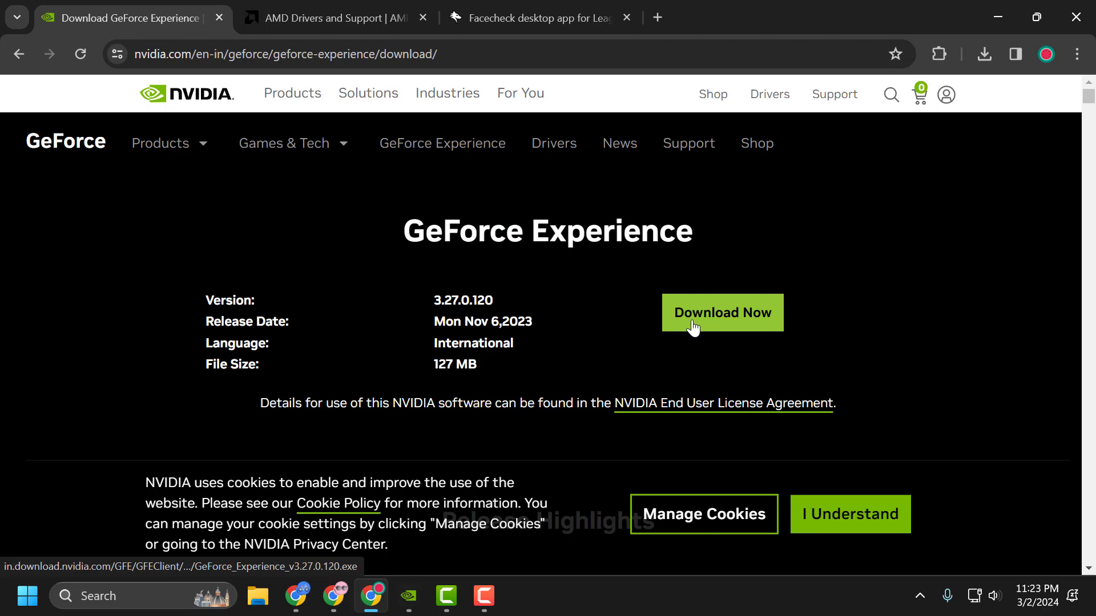
{"action": "left_click", "coordinate": [329, 17]}
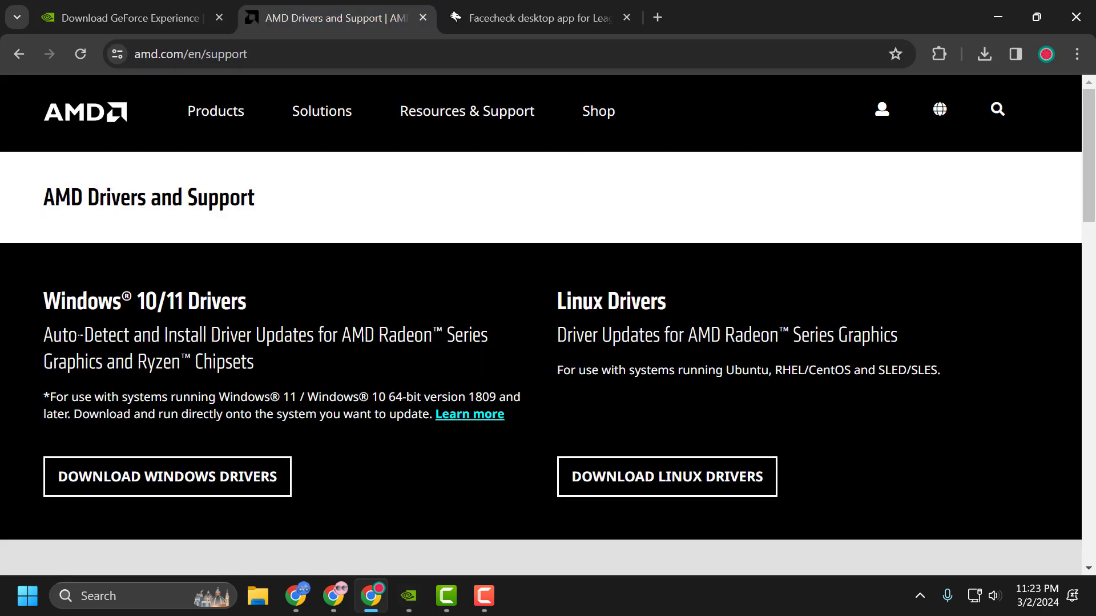
{"action": "double_click", "coordinate": [98, 336]}
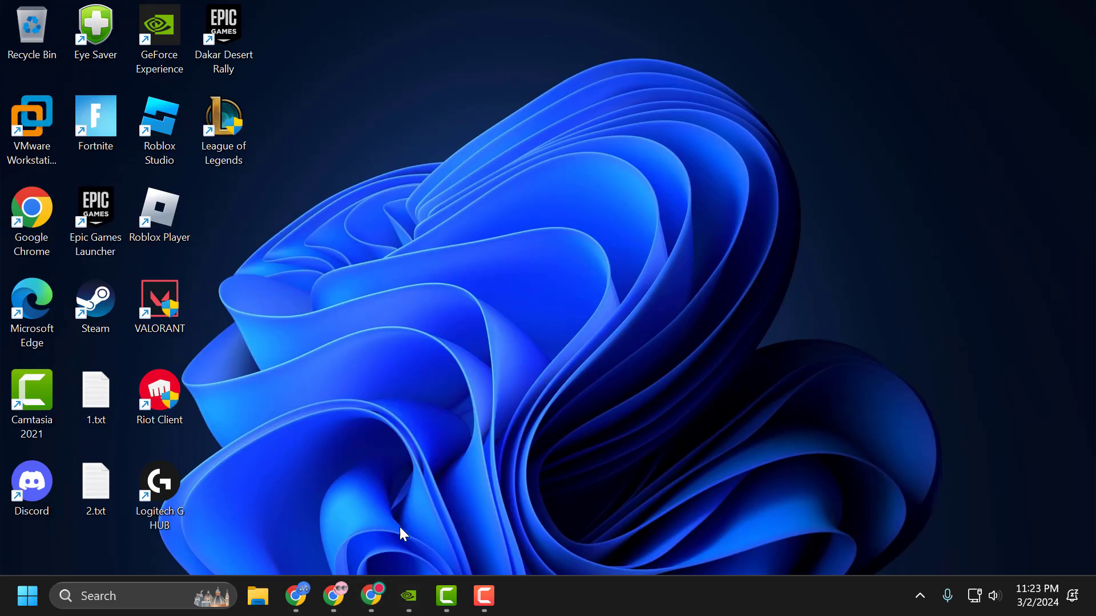
- Show GeForce Experience's Drivers page with 474.82 available over installed 474.64, then close it
{"action": "double_click", "coordinate": [159, 32]}
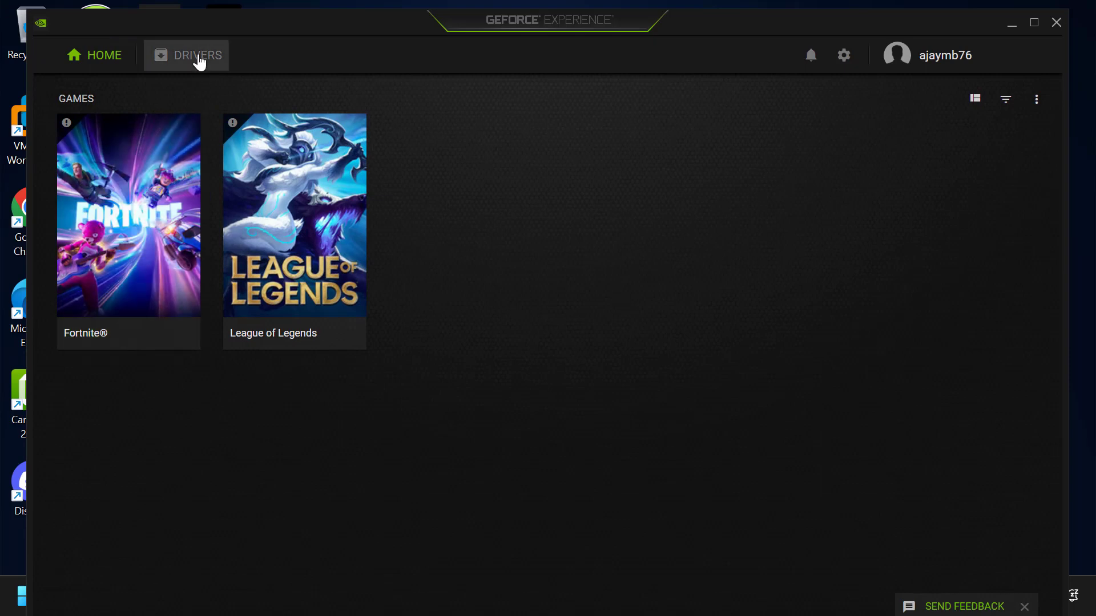
{"action": "left_click", "coordinate": [186, 55]}
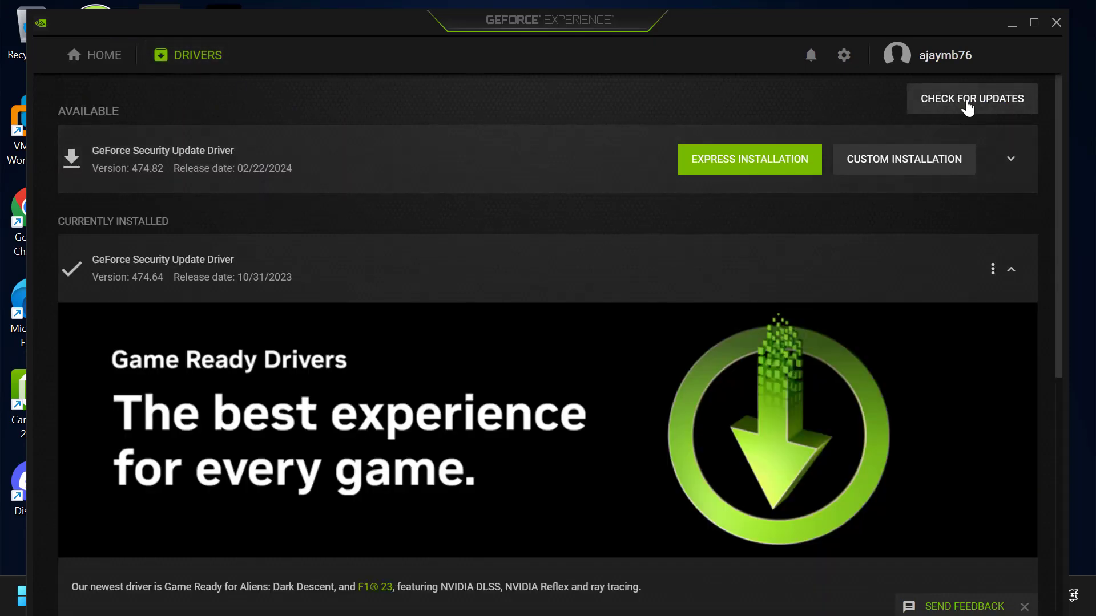
{"action": "mouse_move", "coordinate": [768, 285]}
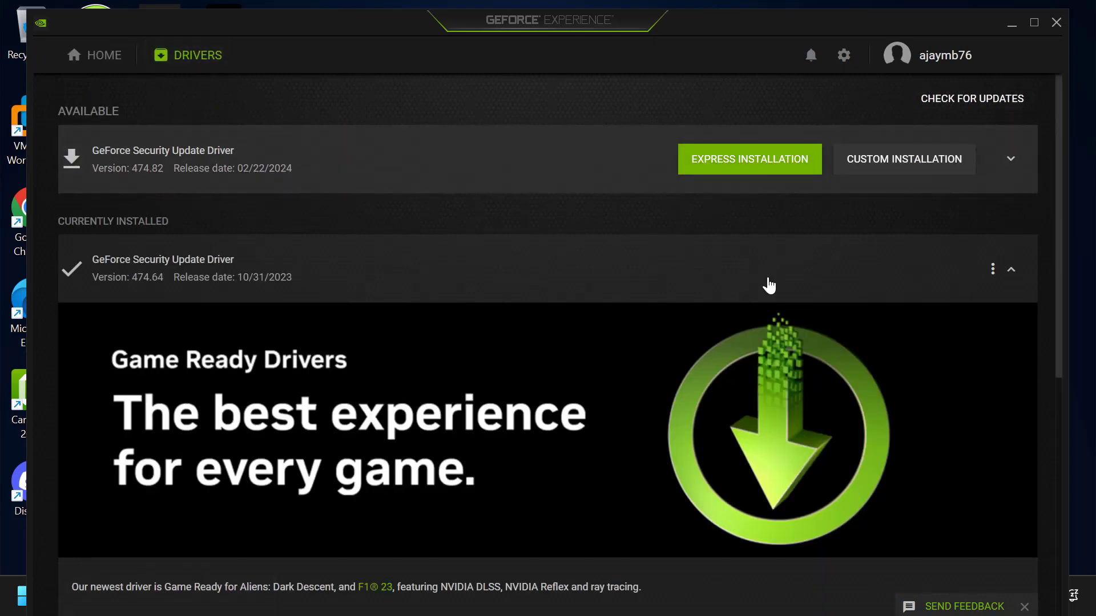
{"action": "mouse_move", "coordinate": [749, 263]}
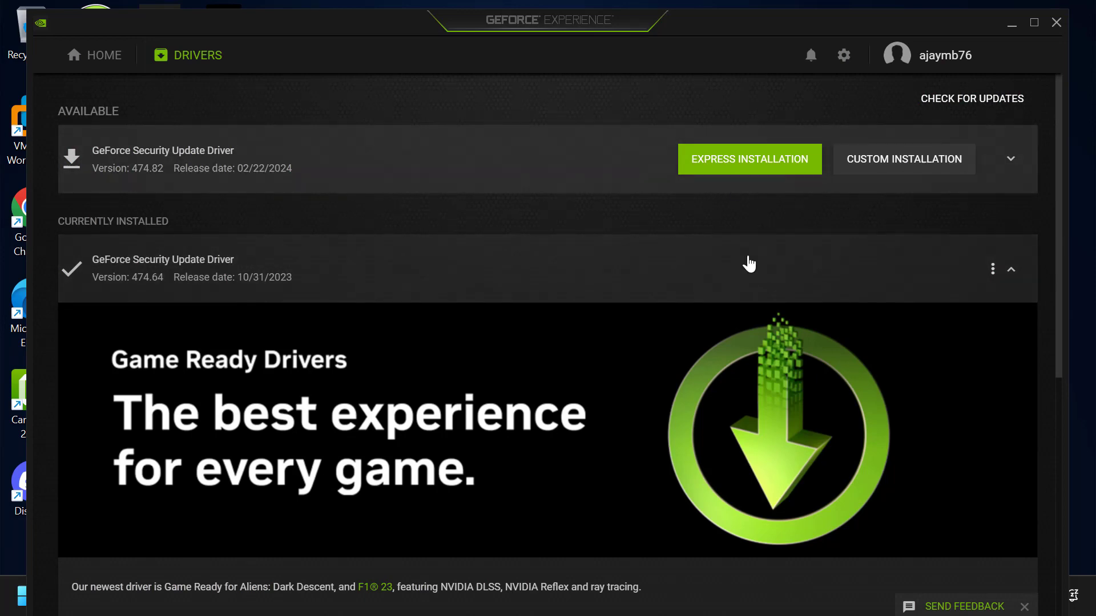
{"action": "mouse_move", "coordinate": [811, 202]}
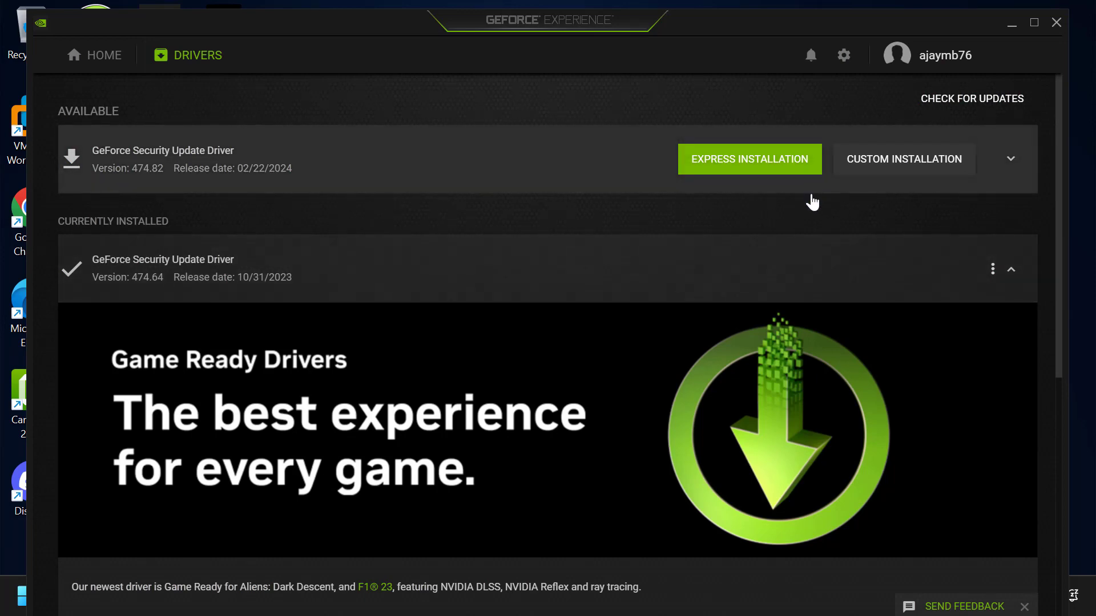
{"action": "mouse_move", "coordinate": [808, 190]}
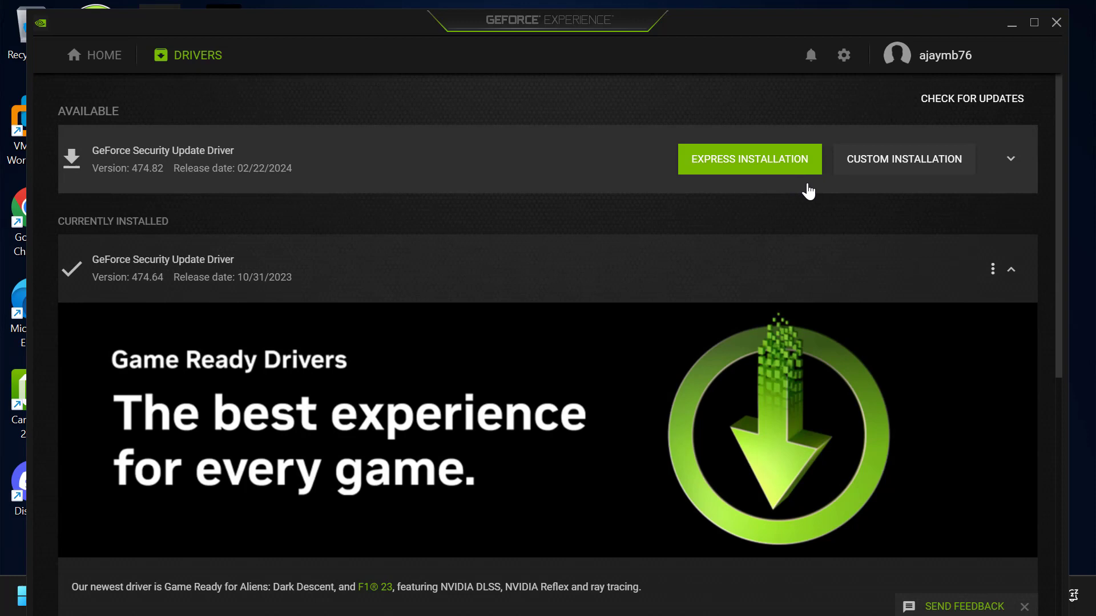
{"action": "mouse_move", "coordinate": [774, 271]}
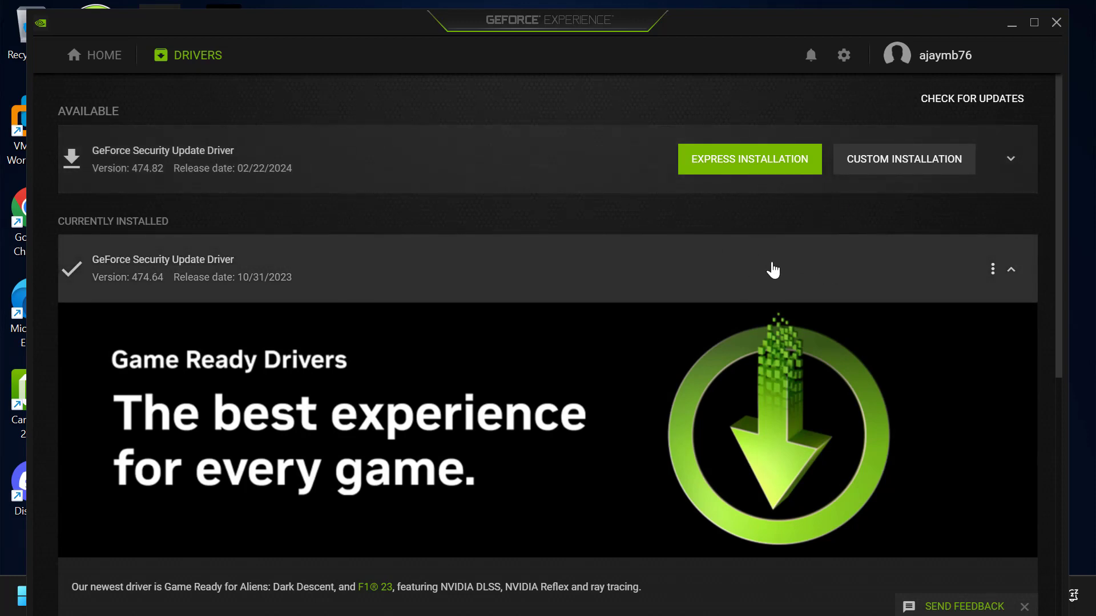
{"action": "left_click", "coordinate": [1055, 22]}
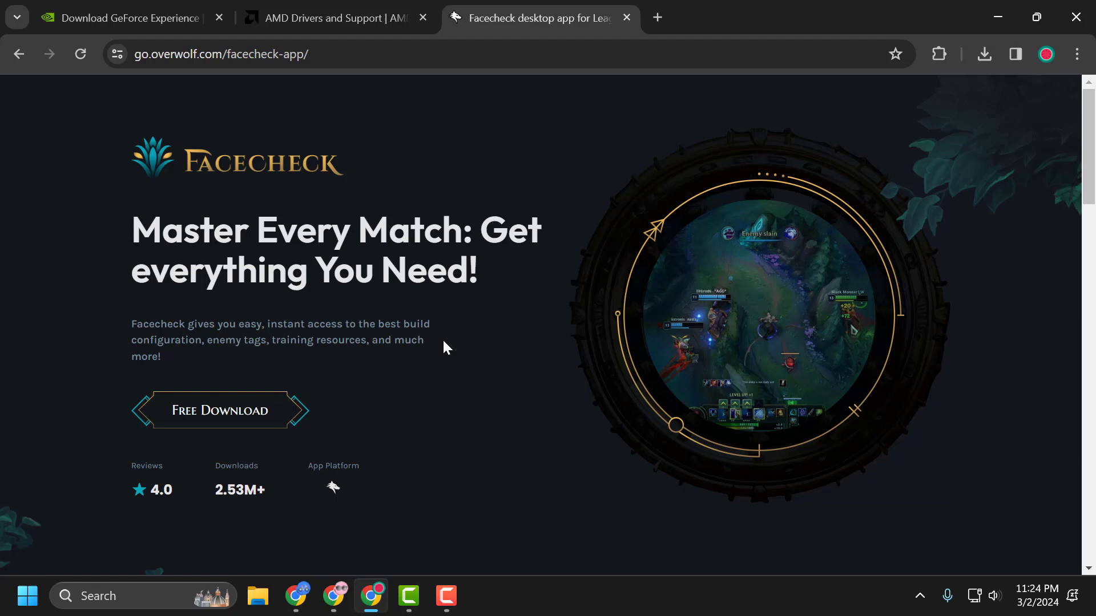
{"action": "mouse_move", "coordinate": [490, 294]}
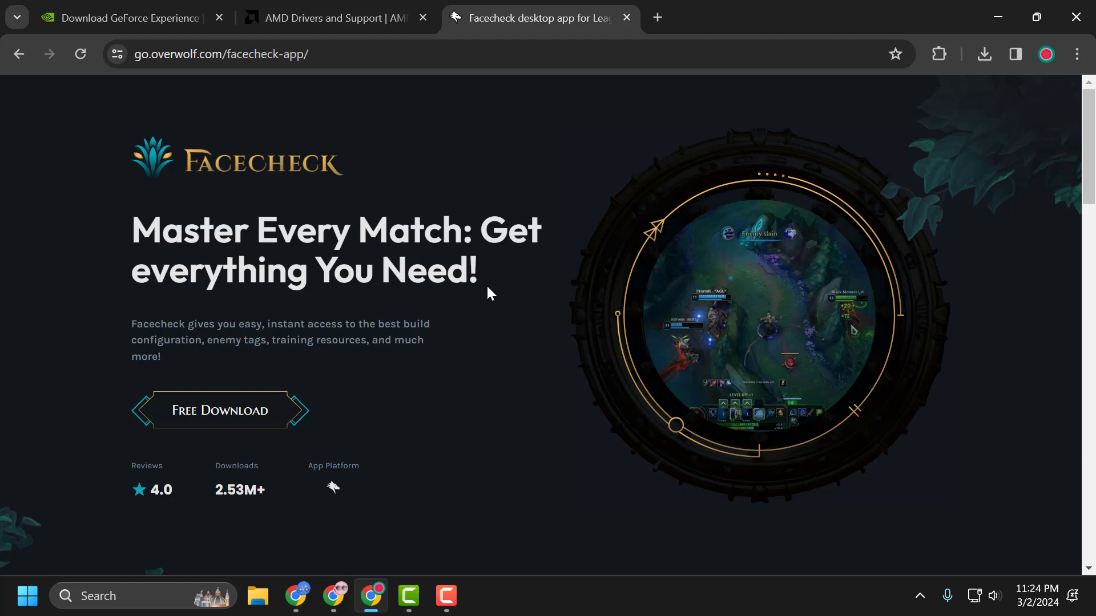
{"action": "mouse_move", "coordinate": [398, 303]}
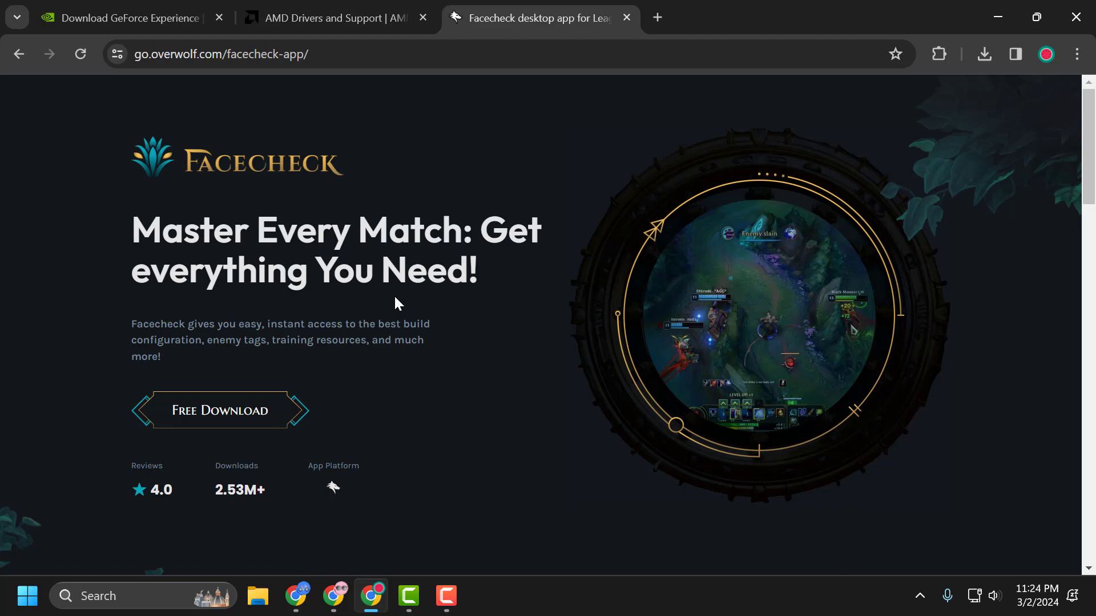
{"action": "mouse_move", "coordinate": [493, 316]}
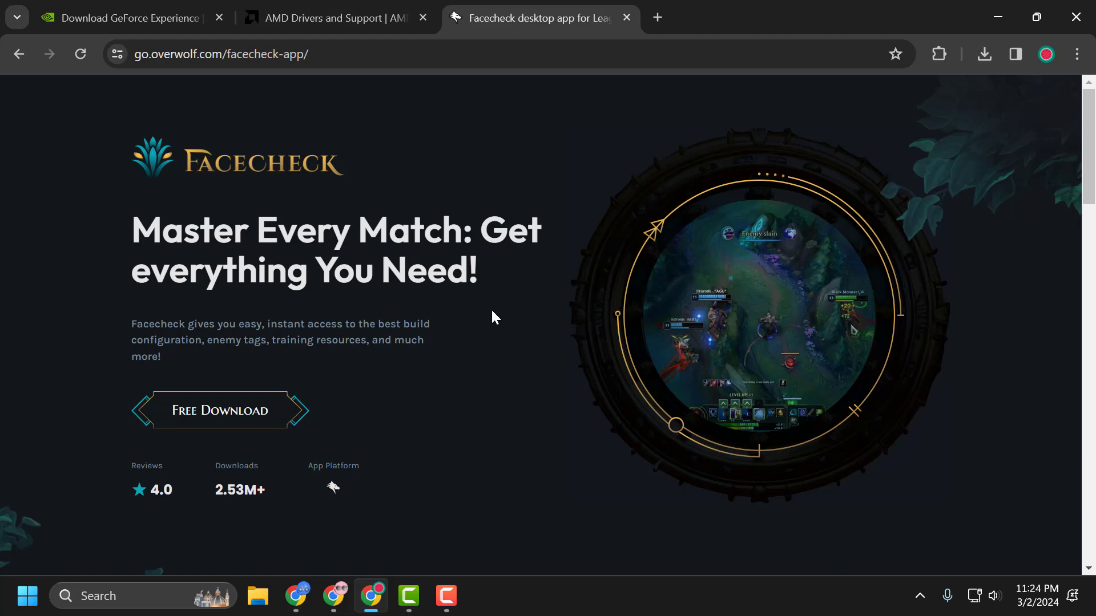
{"action": "mouse_move", "coordinate": [481, 299]}
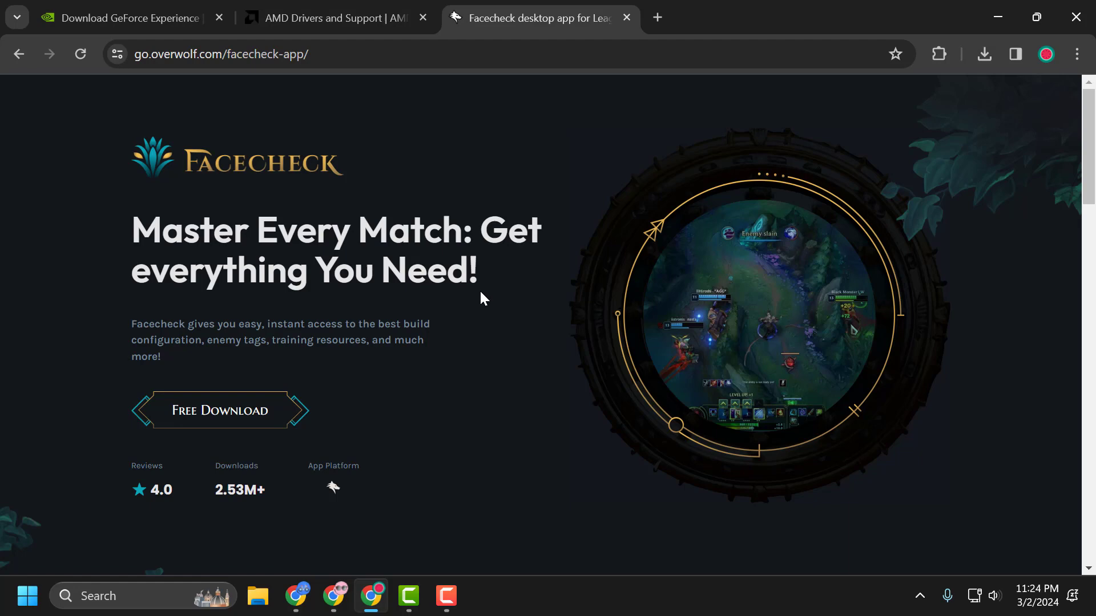
{"action": "left_click", "coordinate": [1035, 16]}
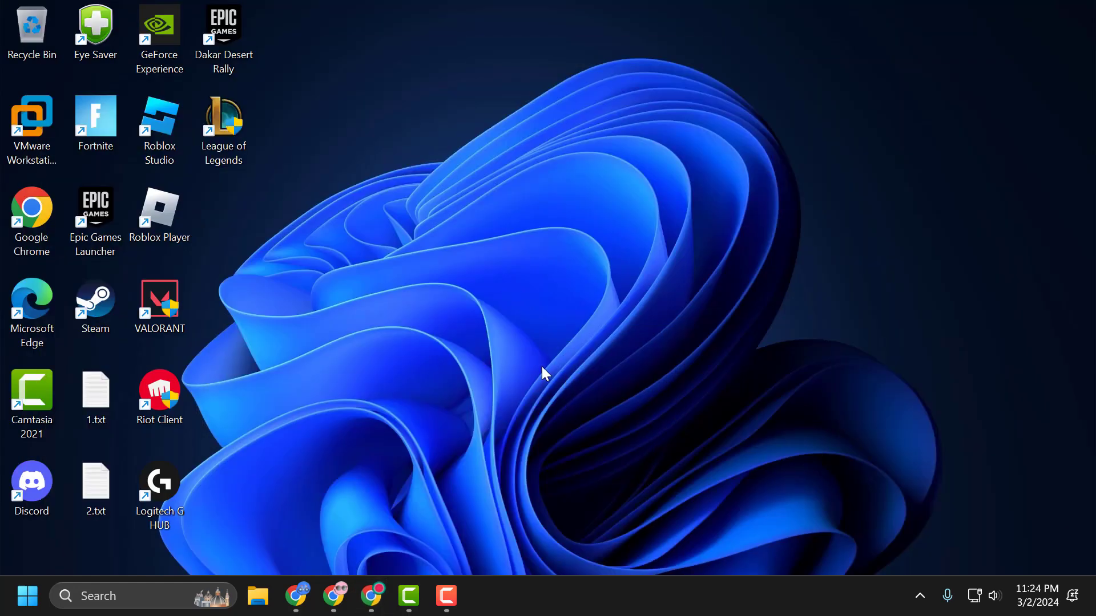
{"action": "mouse_move", "coordinate": [650, 379]}
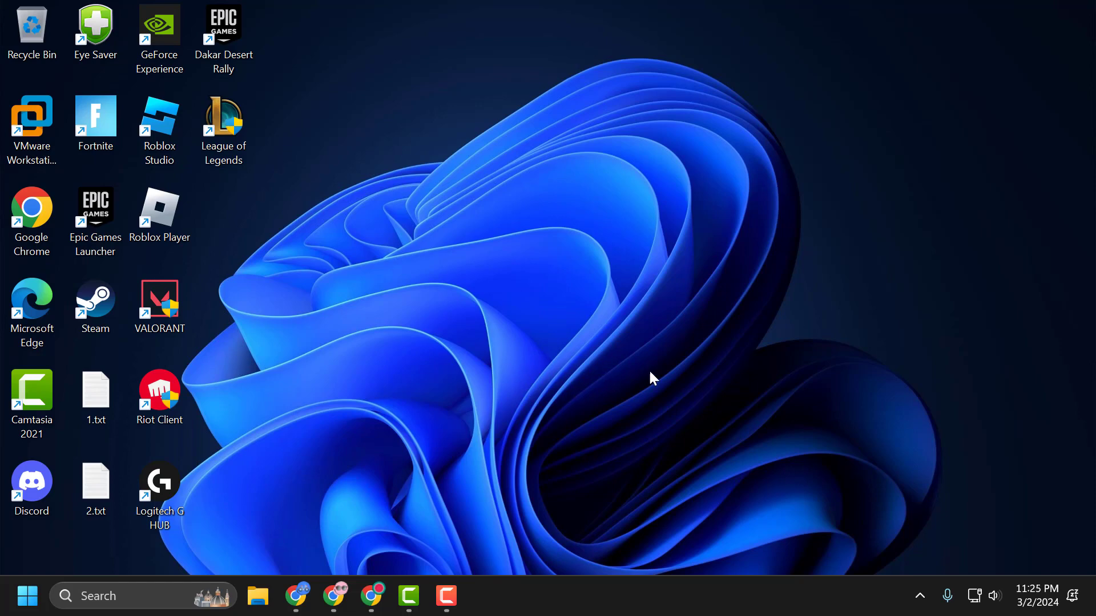
{"action": "mouse_move", "coordinate": [583, 388]}
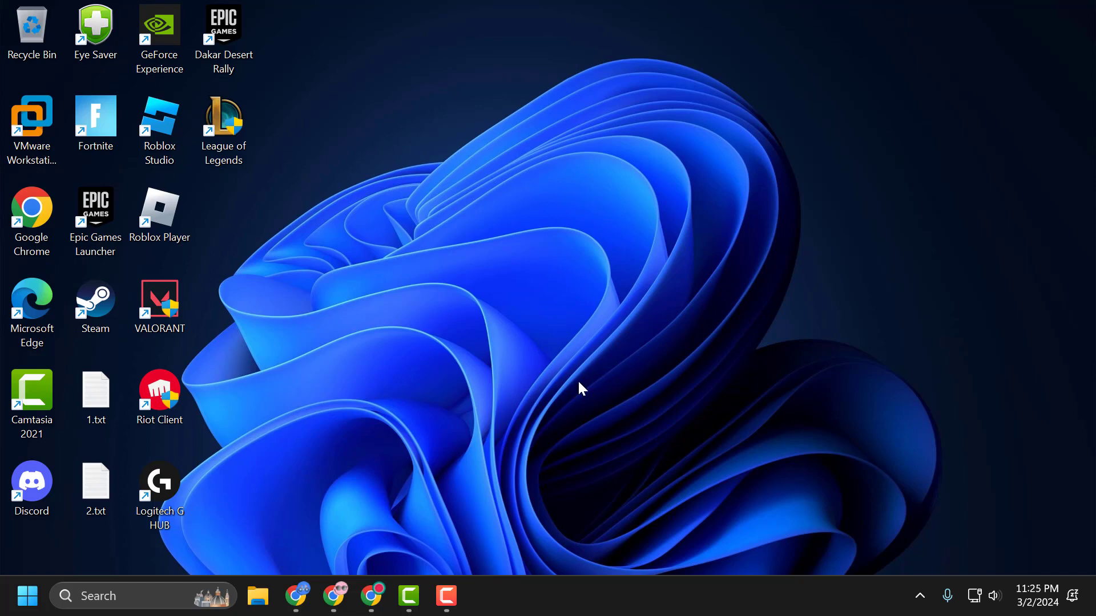
{"action": "mouse_move", "coordinate": [379, 421]}
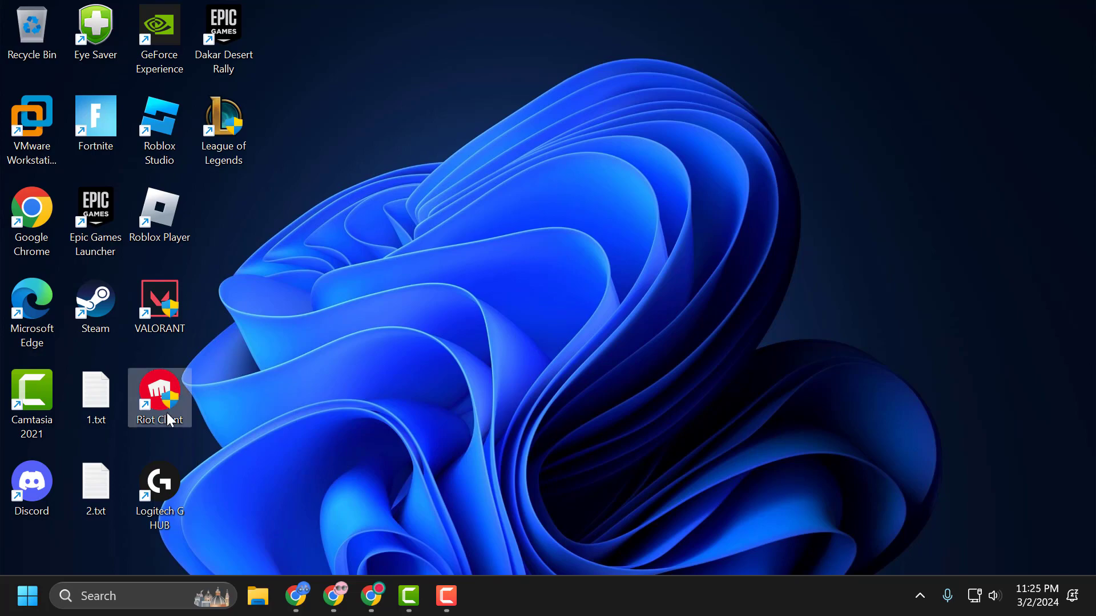
- Launch the Riot Client from its desktop shortcut
{"action": "double_click", "coordinate": [160, 397]}
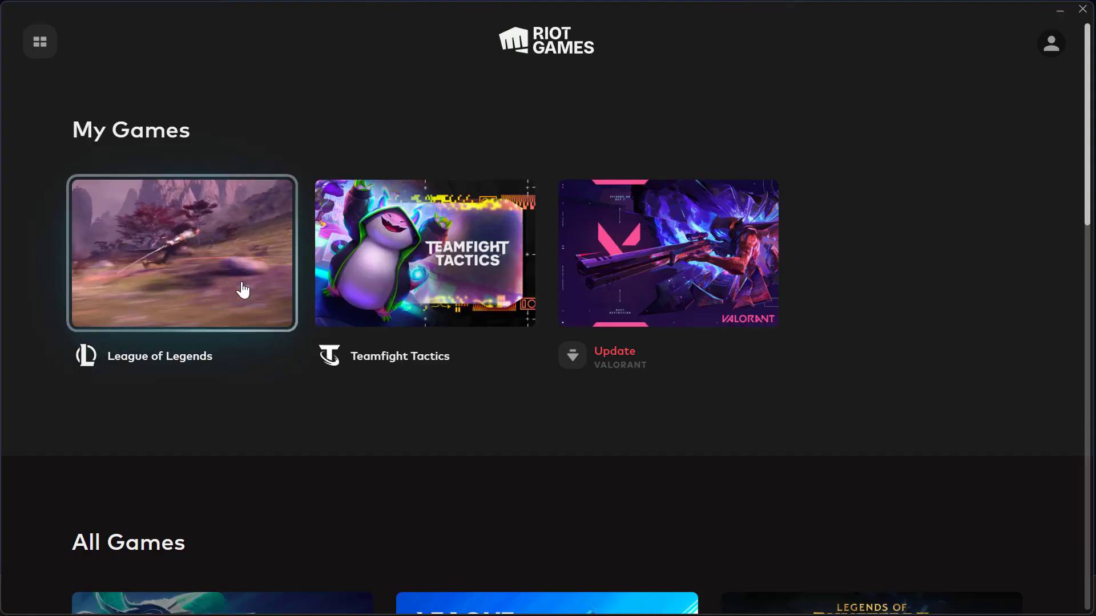
- Start League of Legends from the Riot Client and bring up its client settings
{"action": "left_click", "coordinate": [181, 252]}
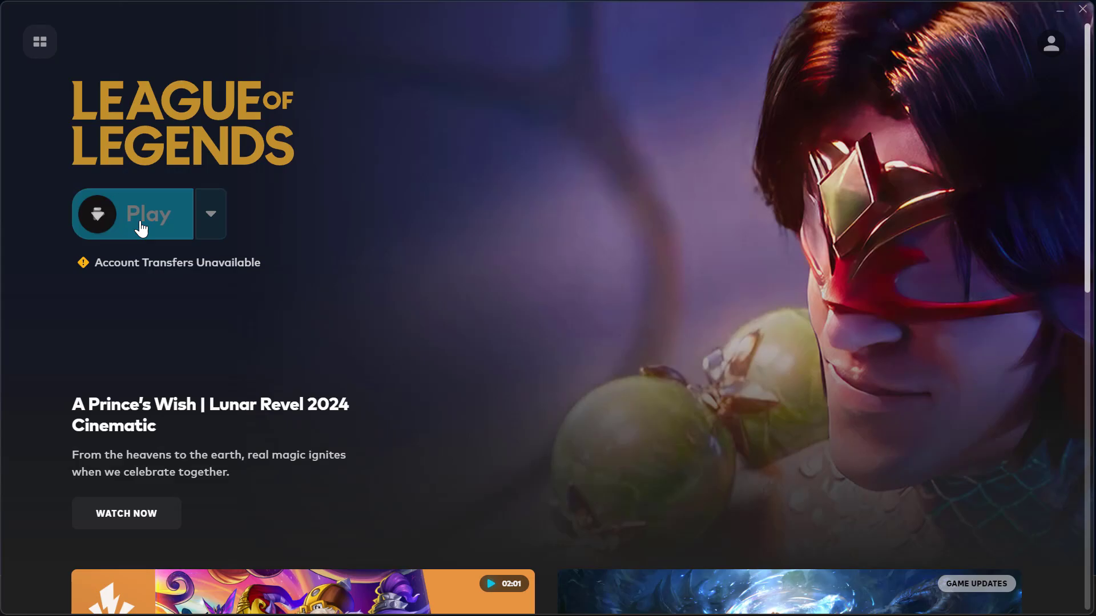
{"action": "left_click", "coordinate": [147, 213]}
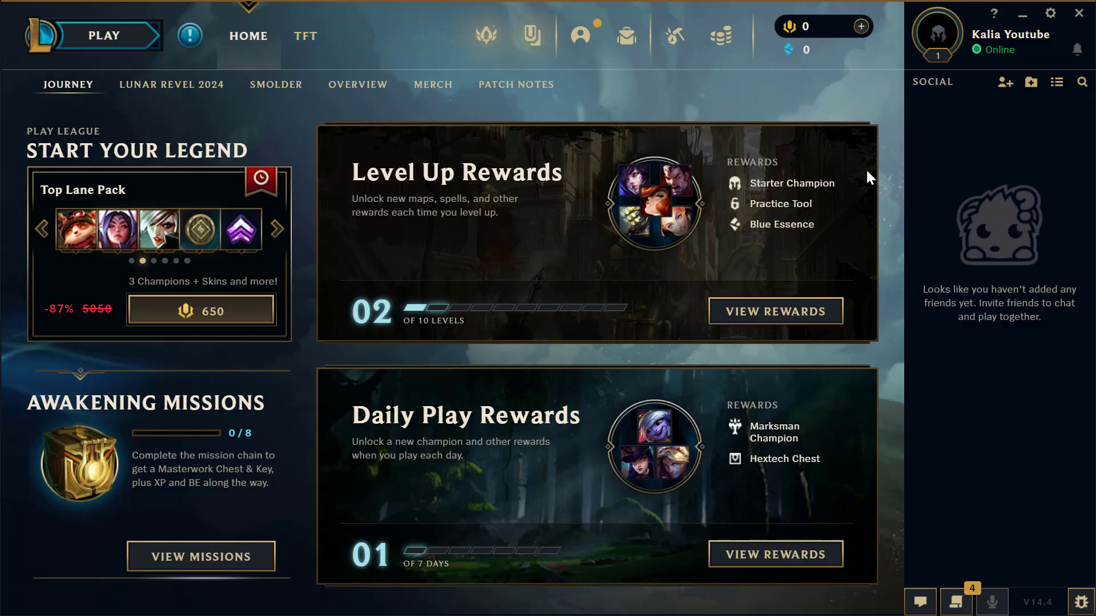
{"action": "mouse_move", "coordinate": [1051, 20]}
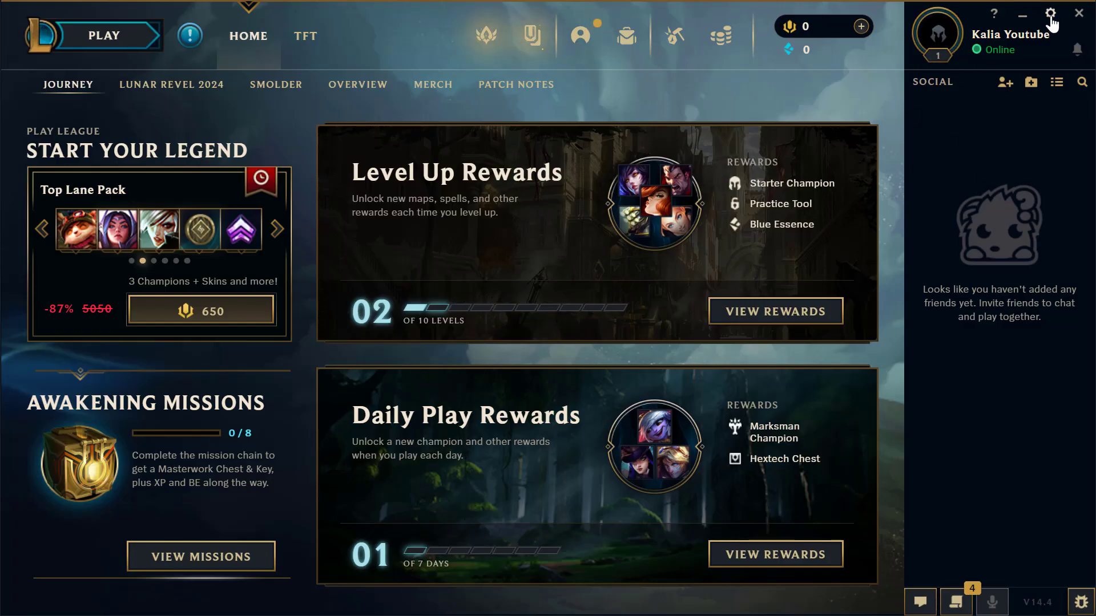
{"action": "left_click", "coordinate": [276, 228]}
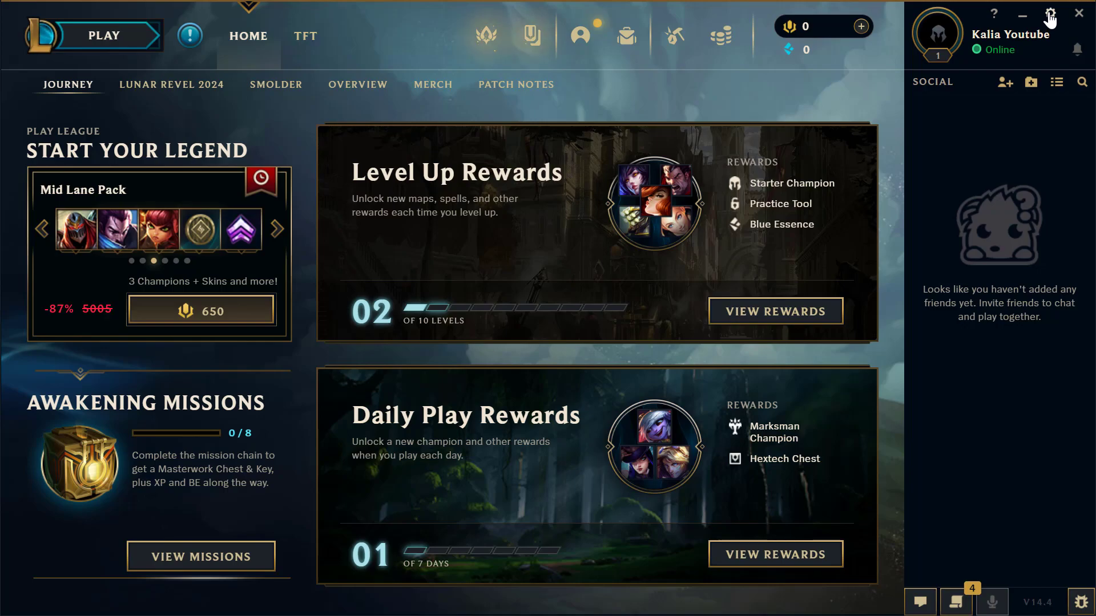
{"action": "left_click", "coordinate": [1062, 13]}
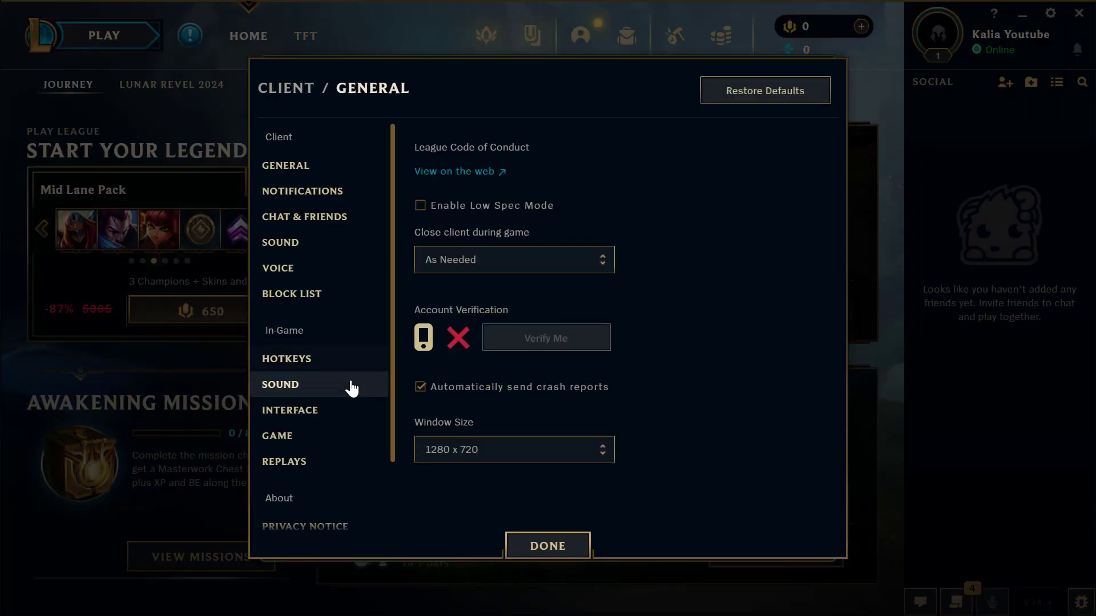
- Enable Prefer DX9 Legacy Mode under In-Game > Game, confirm with Done and quit the League client
{"action": "left_click", "coordinate": [276, 435]}
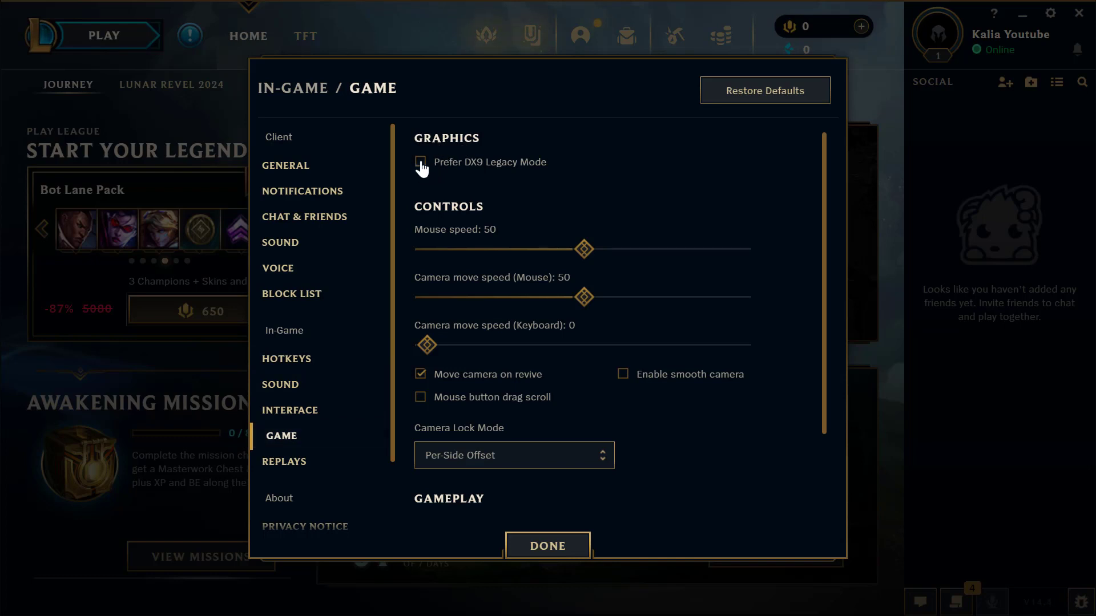
{"action": "left_click", "coordinate": [418, 161]}
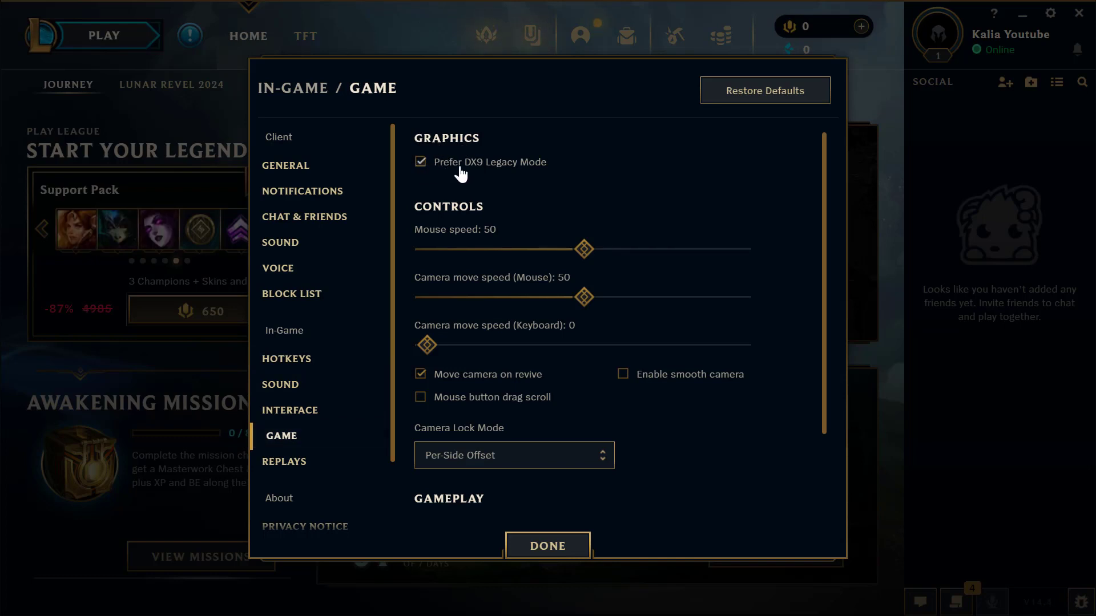
{"action": "mouse_move", "coordinate": [541, 173]}
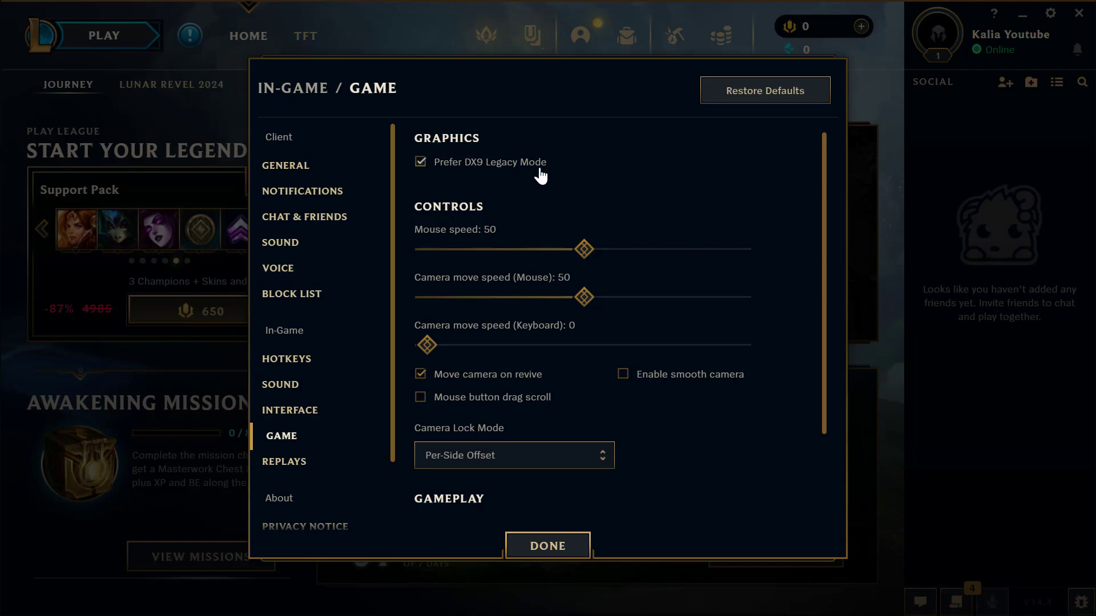
{"action": "mouse_move", "coordinate": [583, 504]}
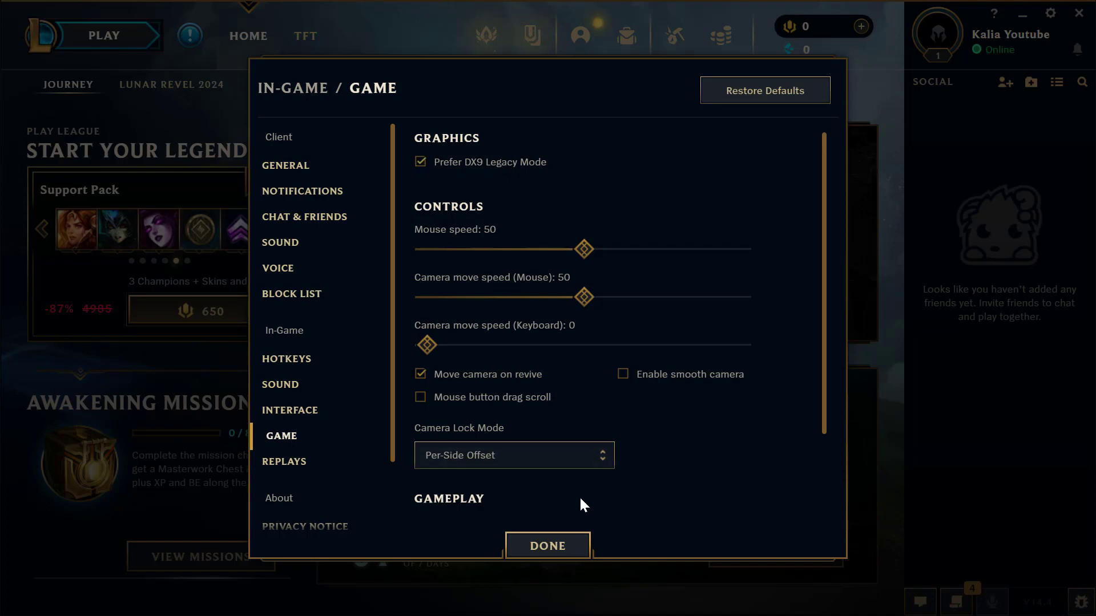
{"action": "left_click", "coordinate": [546, 545]}
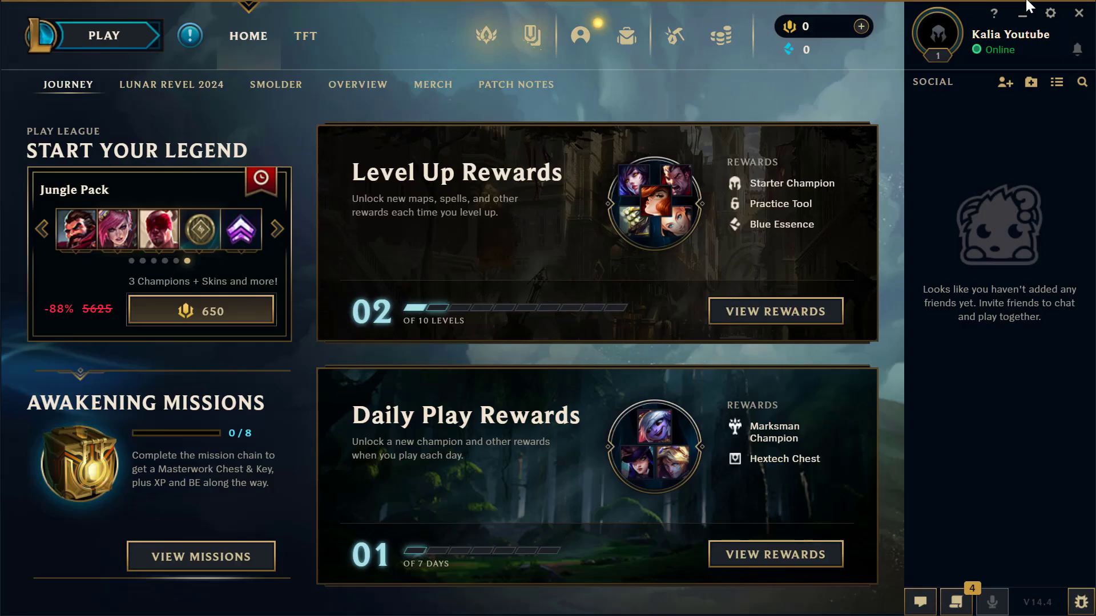
{"action": "left_click", "coordinate": [1077, 13]}
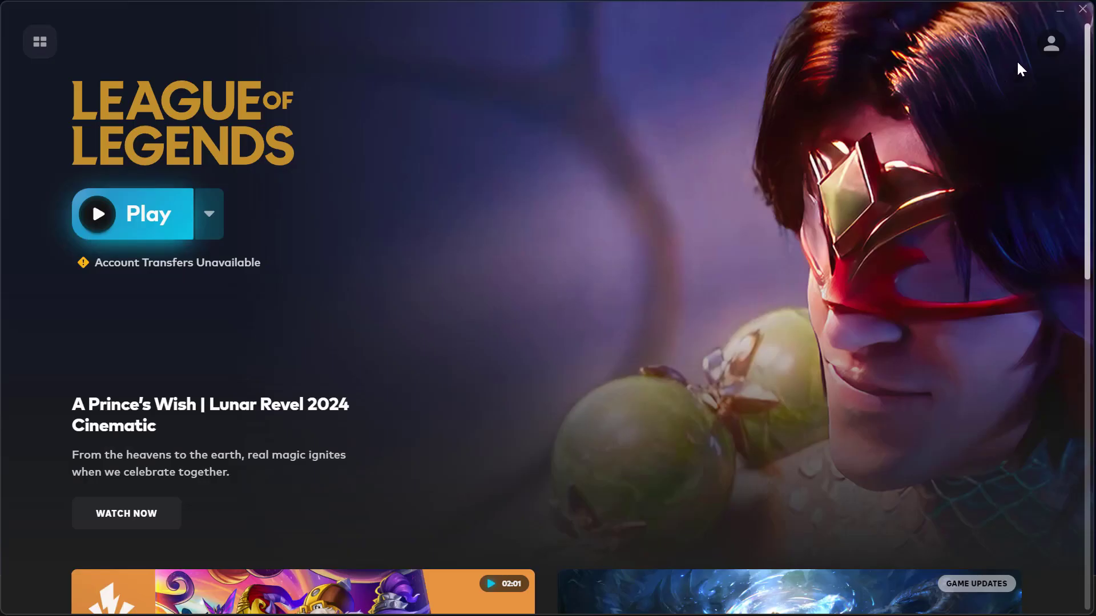
- Close the Riot Client, leaving the desktop clear
{"action": "left_click", "coordinate": [1060, 10]}
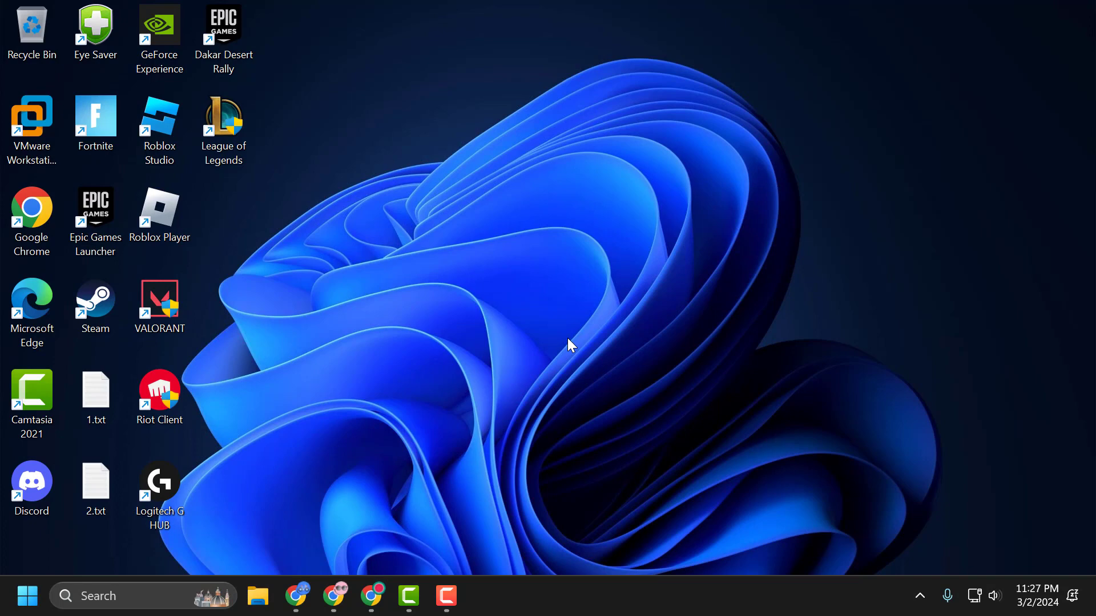
{"action": "mouse_move", "coordinate": [496, 401]}
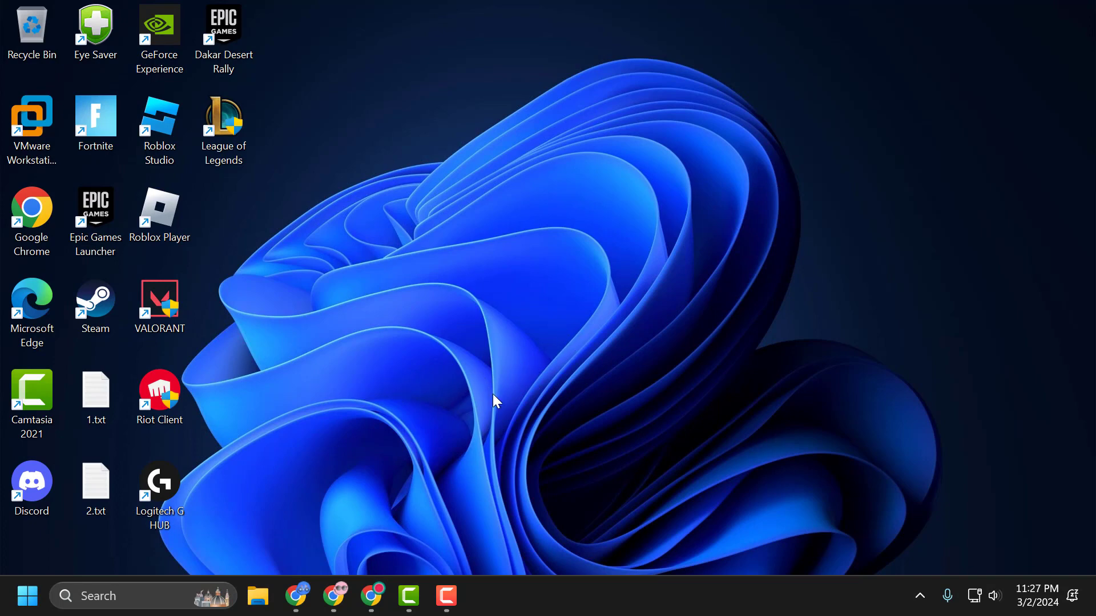
{"action": "mouse_move", "coordinate": [623, 441]}
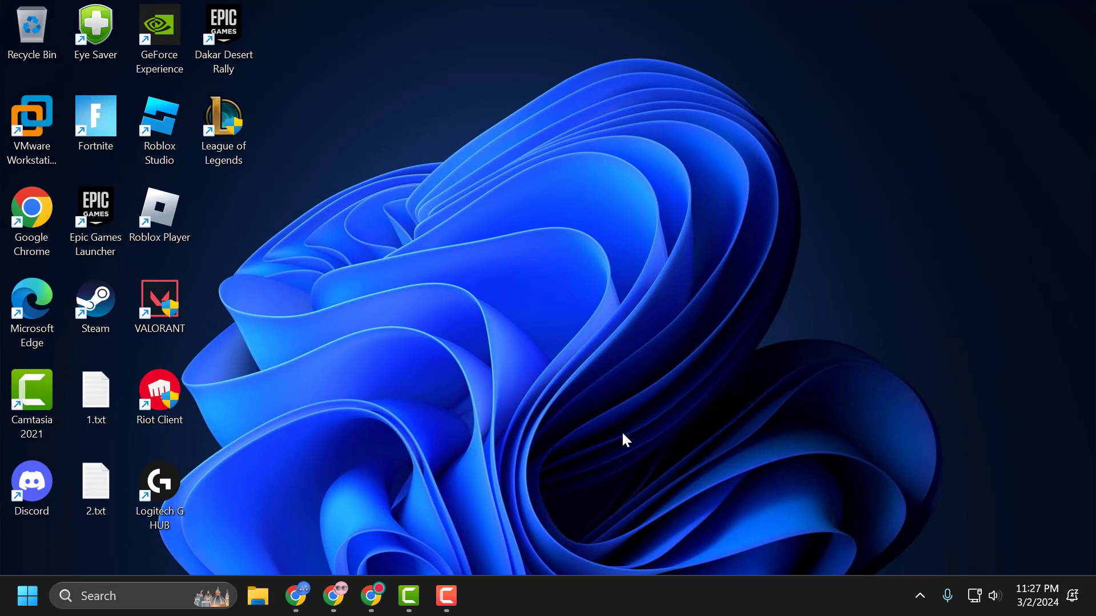
{"action": "mouse_move", "coordinate": [546, 421]}
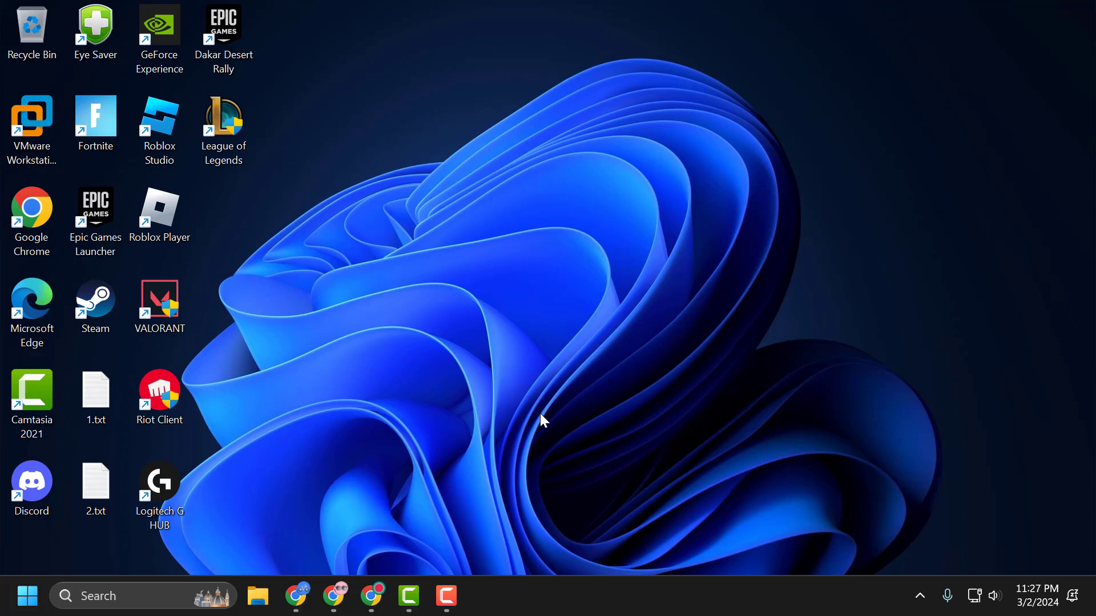
{"action": "mouse_move", "coordinate": [258, 595]}
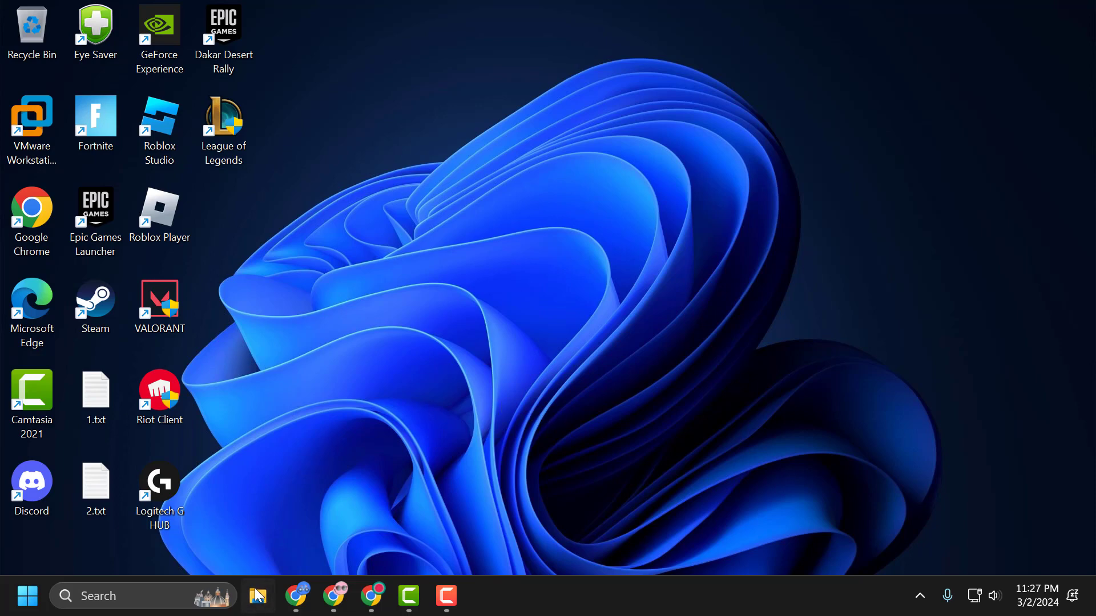
- Navigate to C:\Riot Games\League of Legends\Config and select game.cfg
{"action": "left_click", "coordinate": [256, 596]}
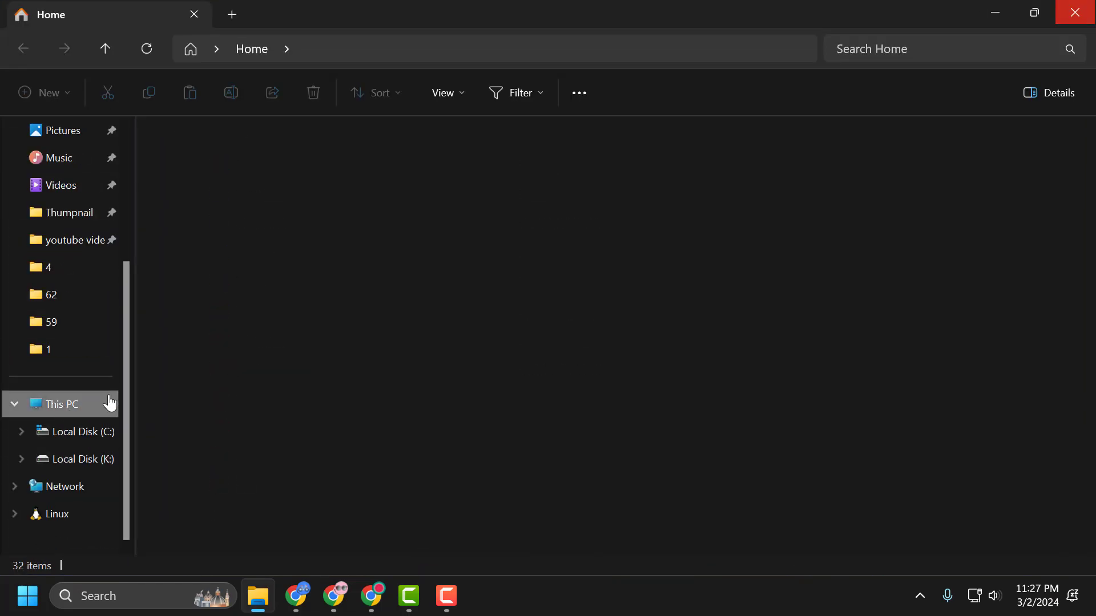
{"action": "left_click", "coordinate": [60, 404]}
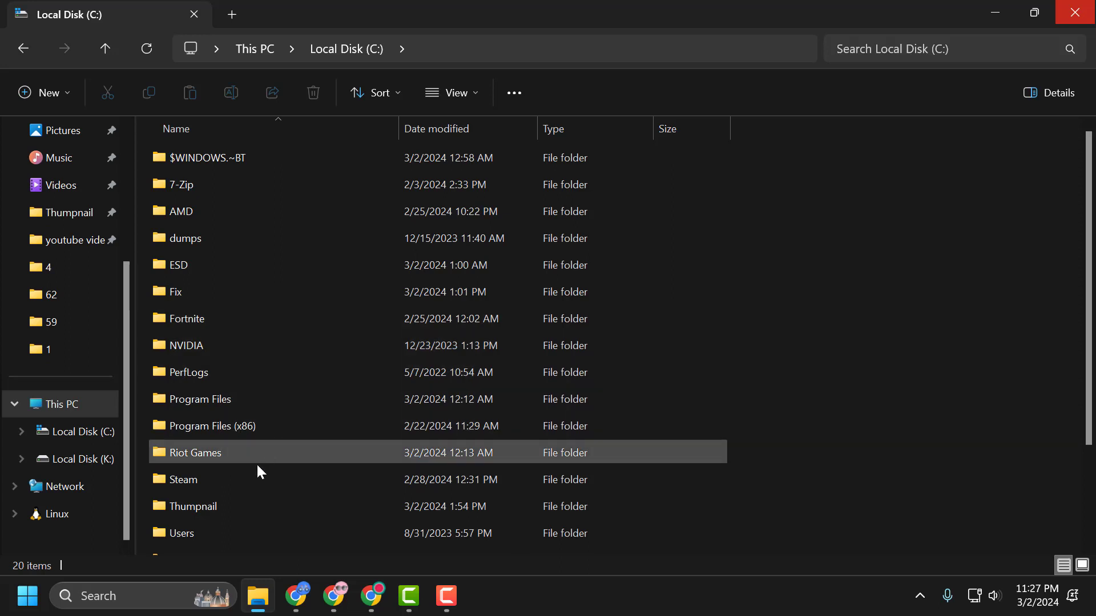
{"action": "double_click", "coordinate": [196, 452]}
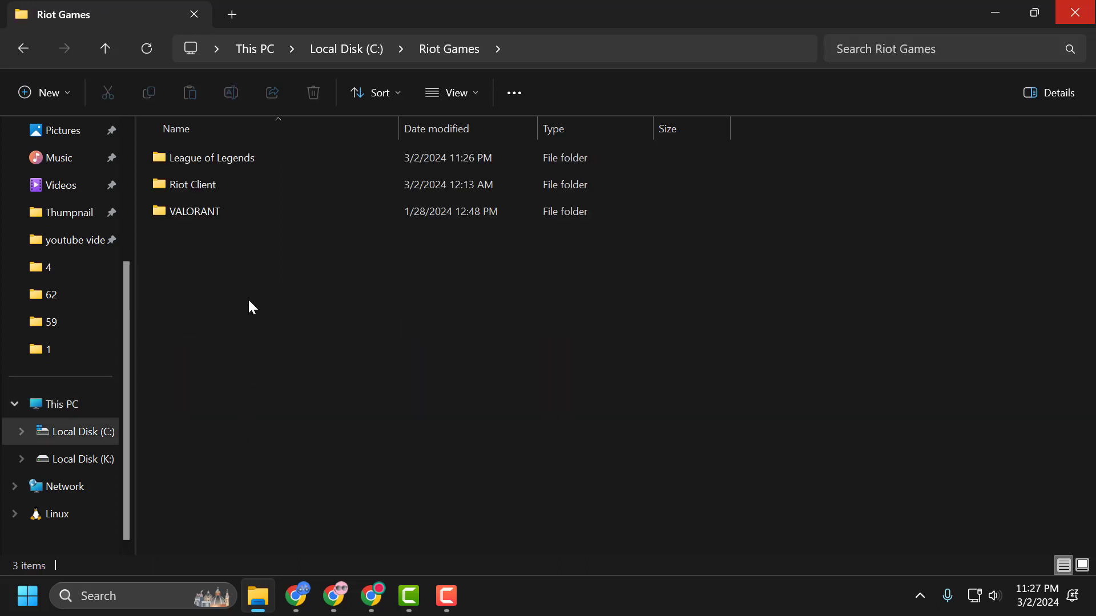
{"action": "double_click", "coordinate": [212, 157]}
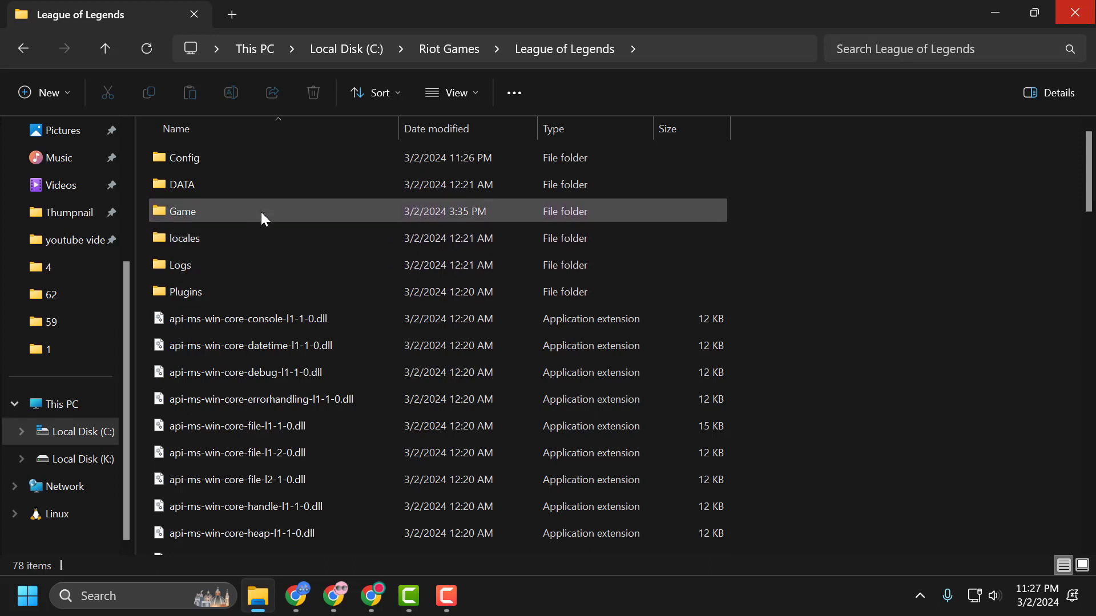
{"action": "double_click", "coordinate": [186, 157]}
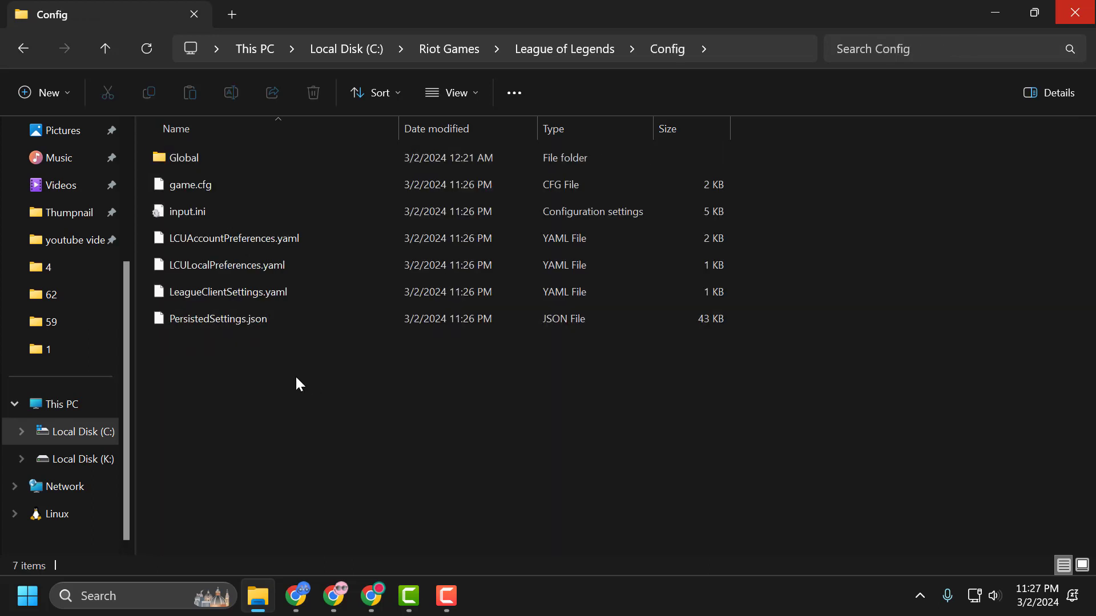
{"action": "left_click", "coordinate": [190, 183]}
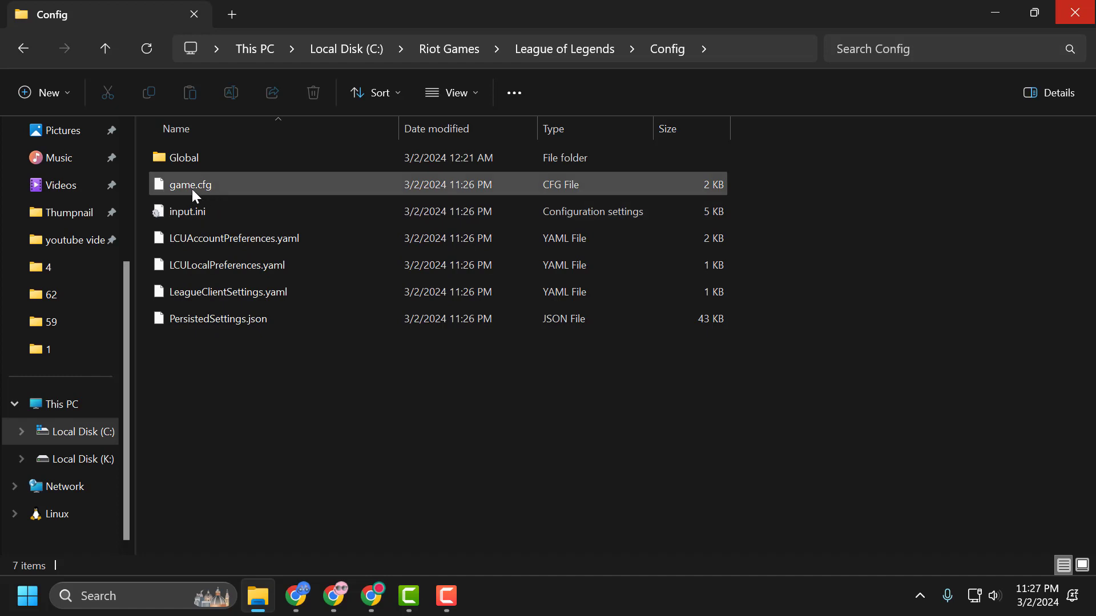
{"action": "mouse_move", "coordinate": [214, 191]}
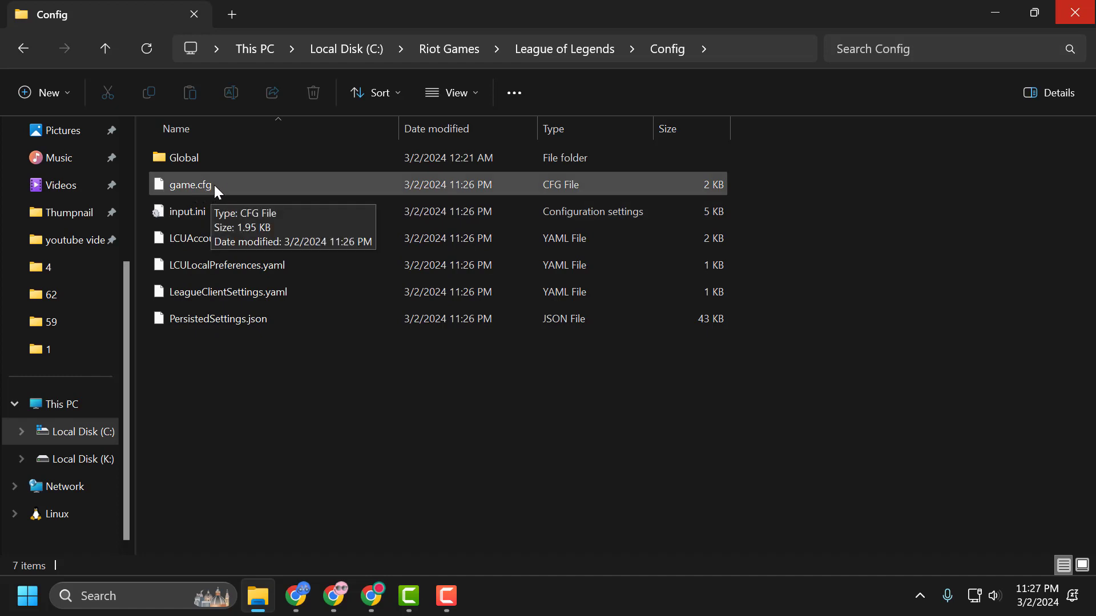
{"action": "left_click", "coordinate": [189, 184]}
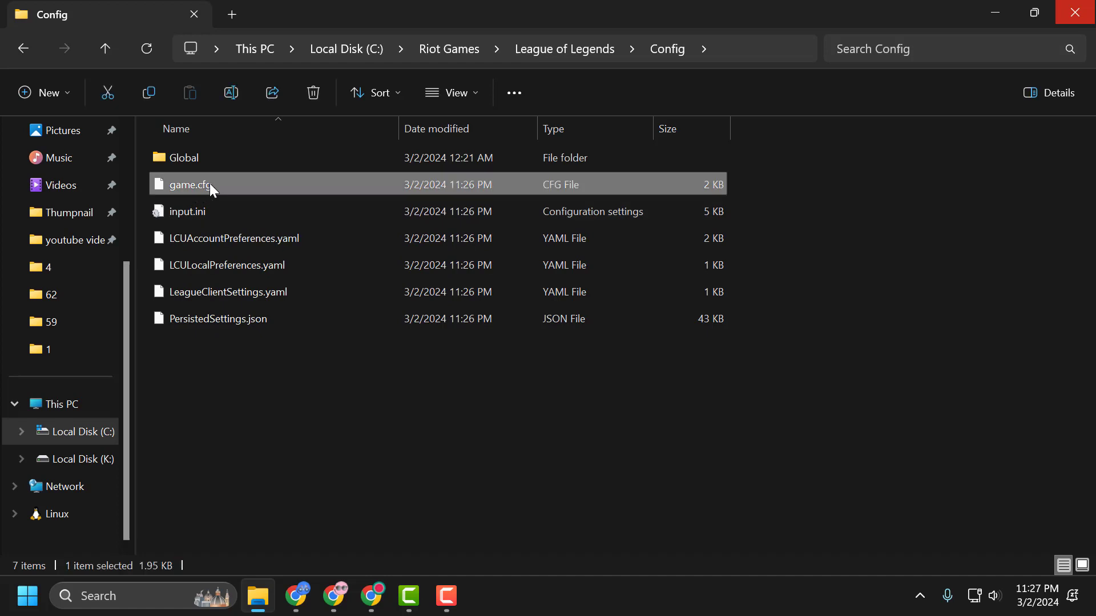
- Open game.cfg with Notepad from its context menu
{"action": "right_click", "coordinate": [189, 184]}
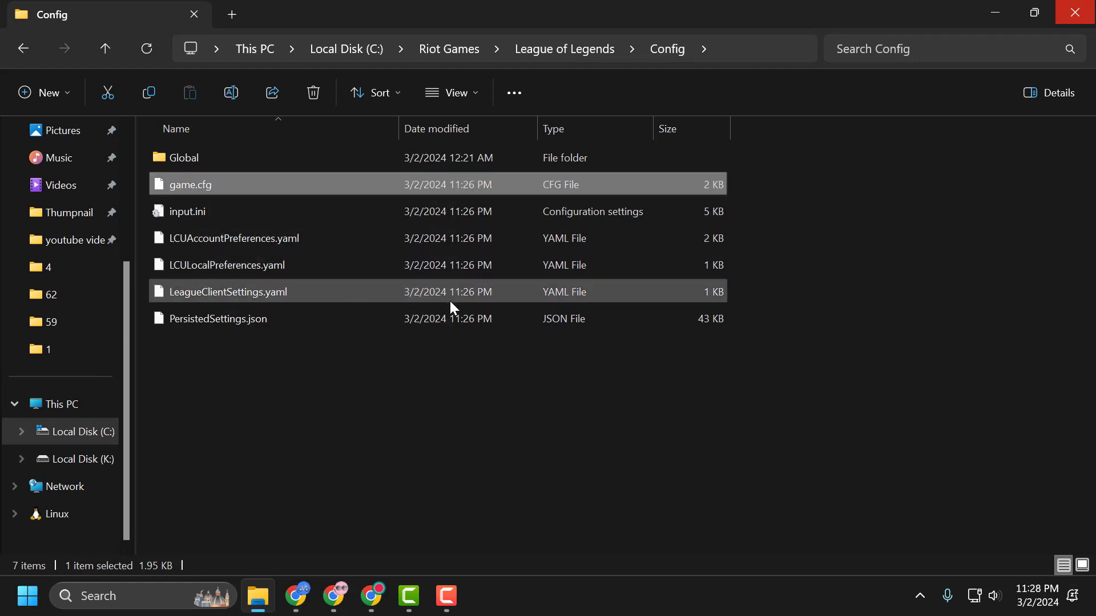
{"action": "double_click", "coordinate": [188, 184]}
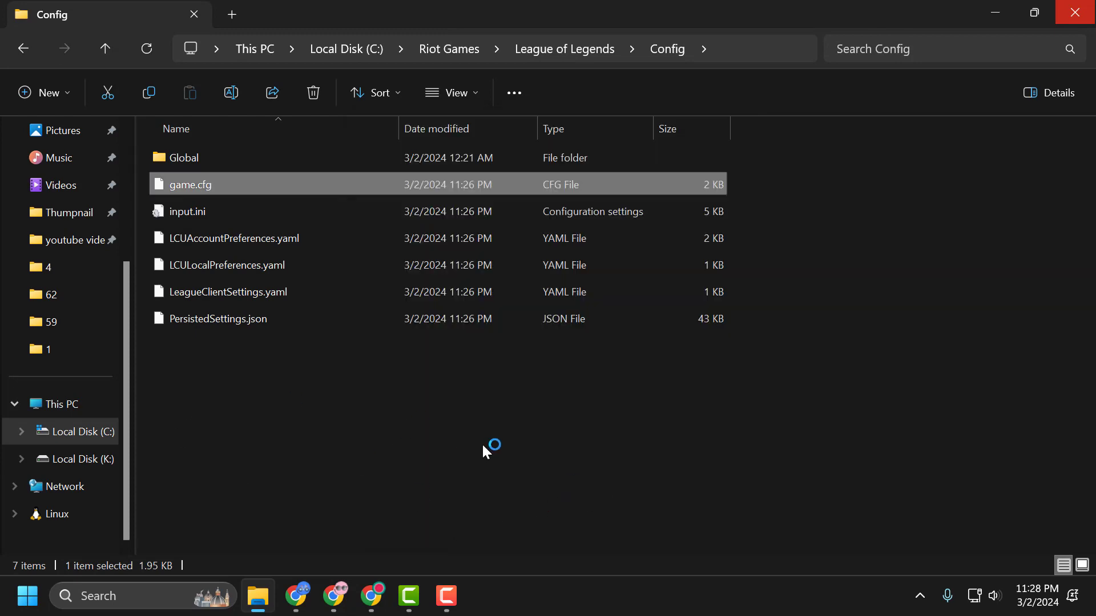
- In game.cfg's [General] section, change the PreferDX9LegacyMode value to 0
{"action": "double_click", "coordinate": [189, 184]}
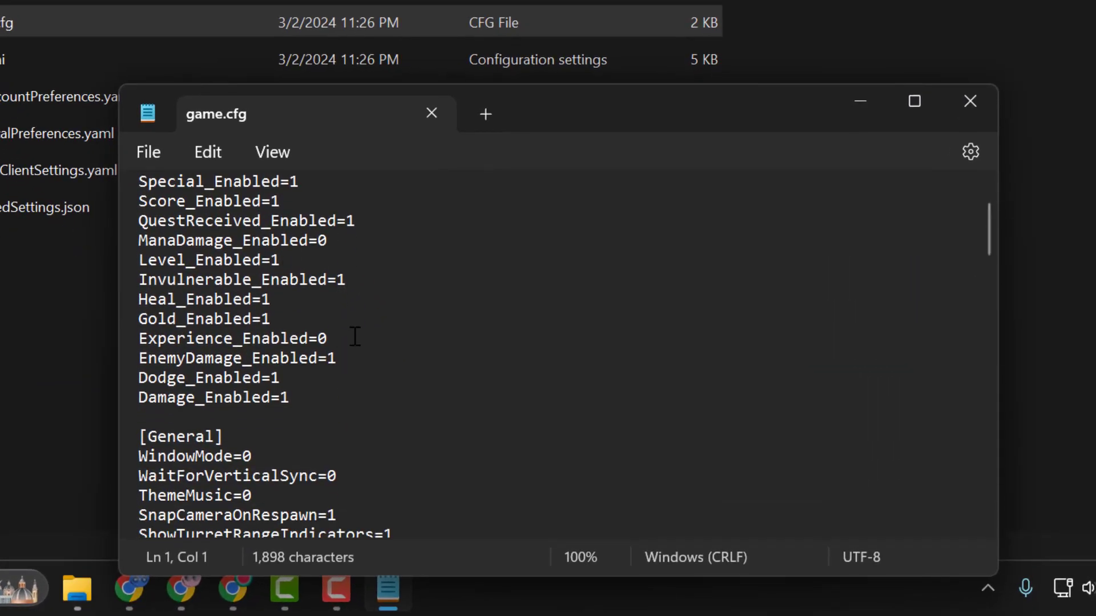
{"action": "scroll", "scroll_direction": "down", "scroll_amount": 3}
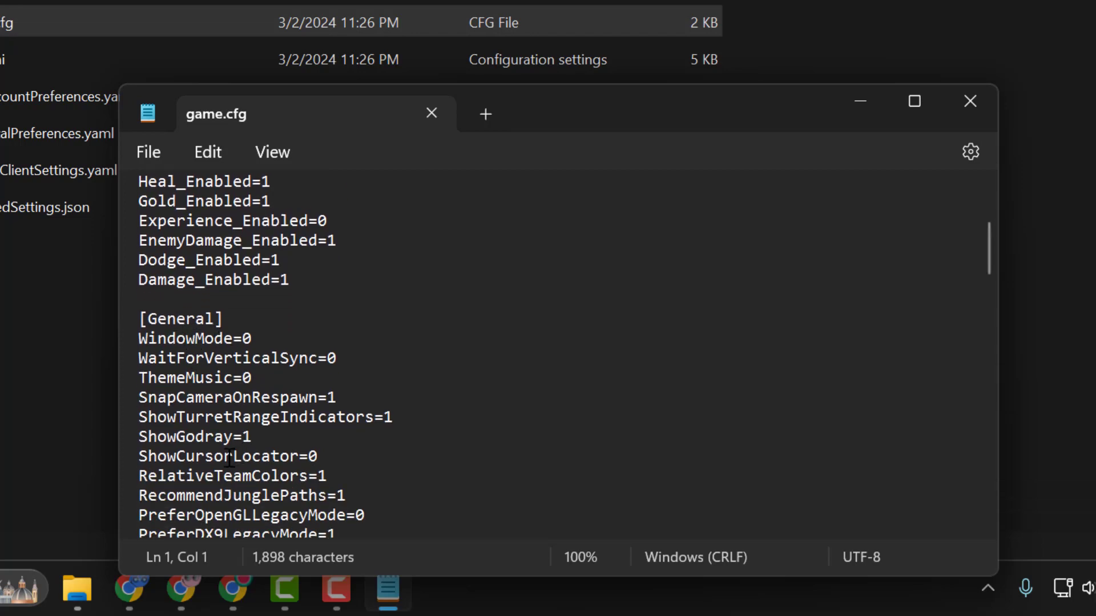
{"action": "scroll", "scroll_direction": "down", "scroll_amount": 3}
{"action": "type", "text": "1"}
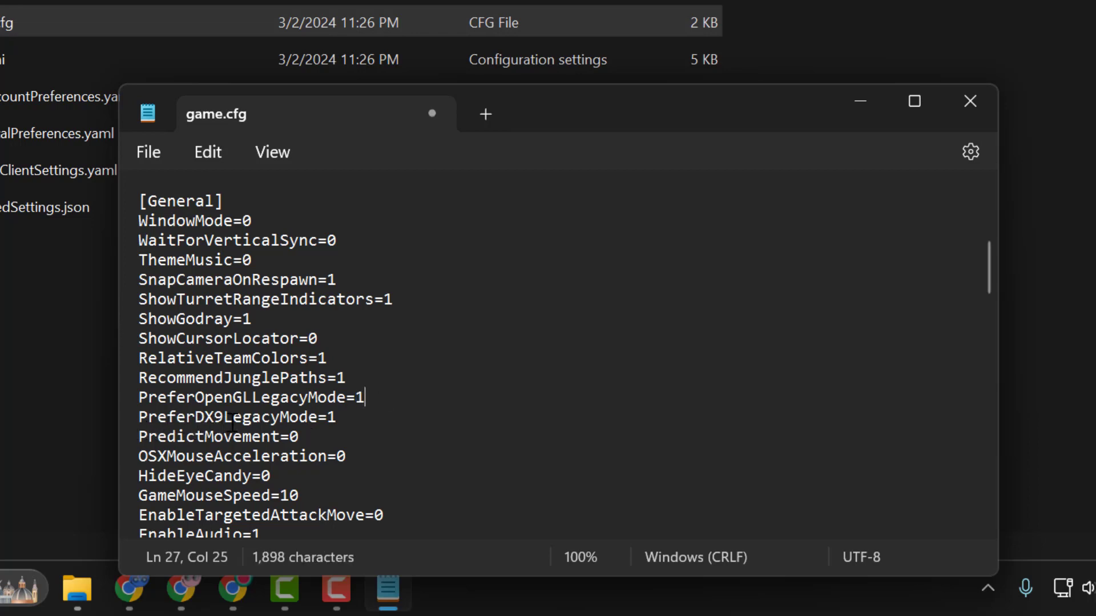
{"action": "double_click", "coordinate": [329, 417]}
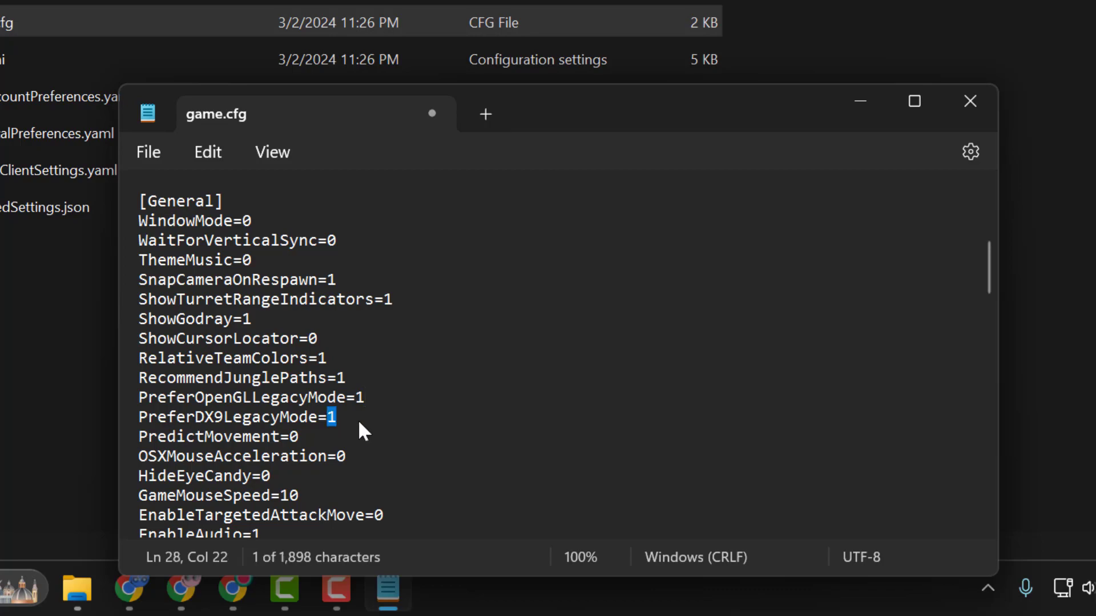
{"action": "type", "text": "0"}
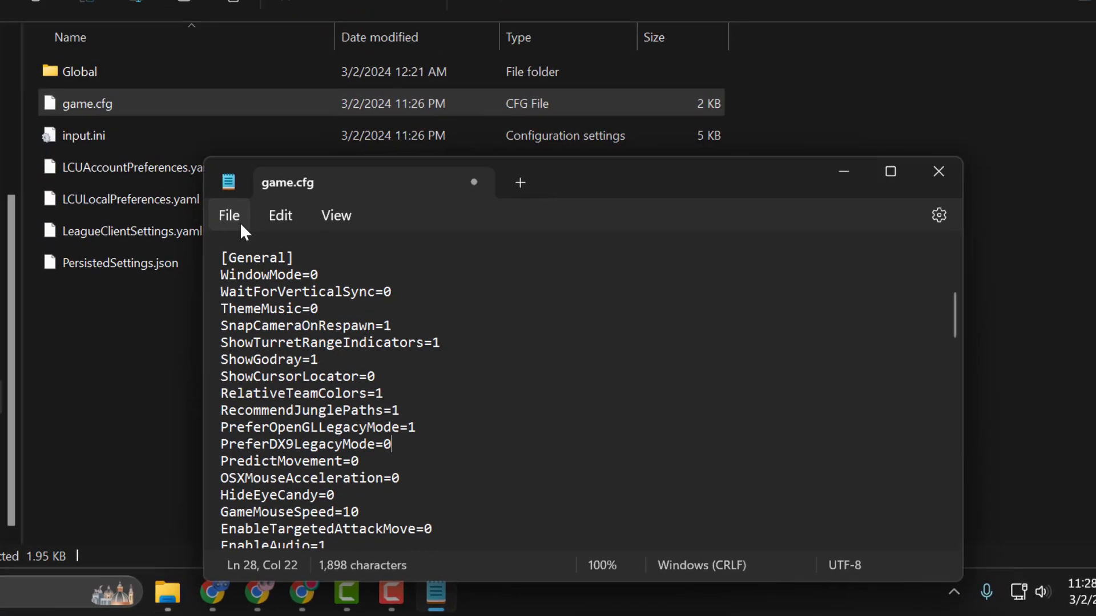
- Save the edited game.cfg, then close Notepad and the Config folder window
{"action": "left_click", "coordinate": [228, 215]}
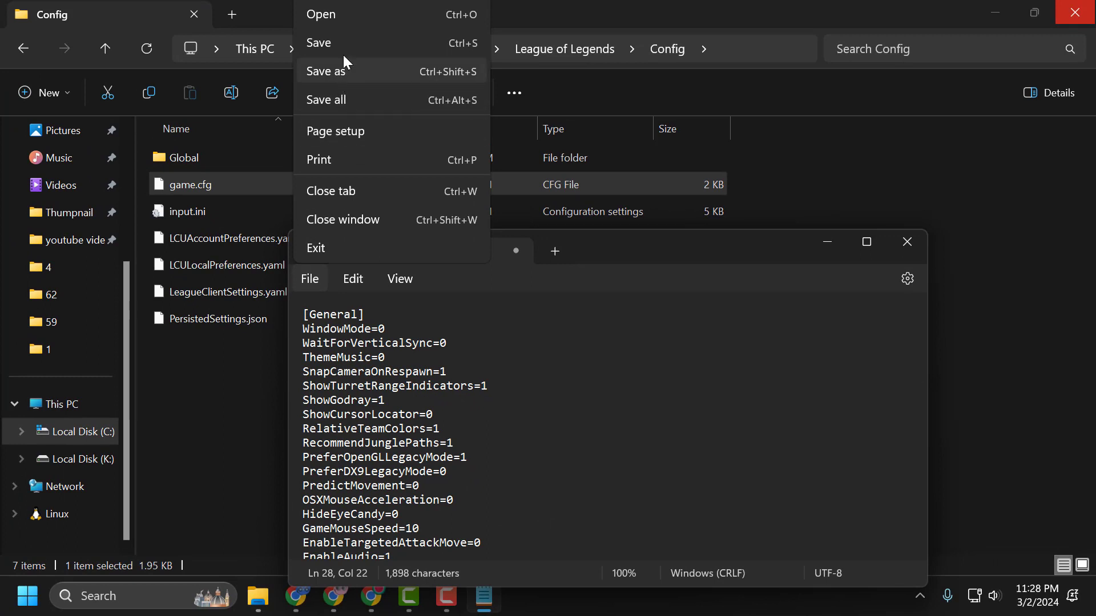
{"action": "left_click", "coordinate": [318, 43]}
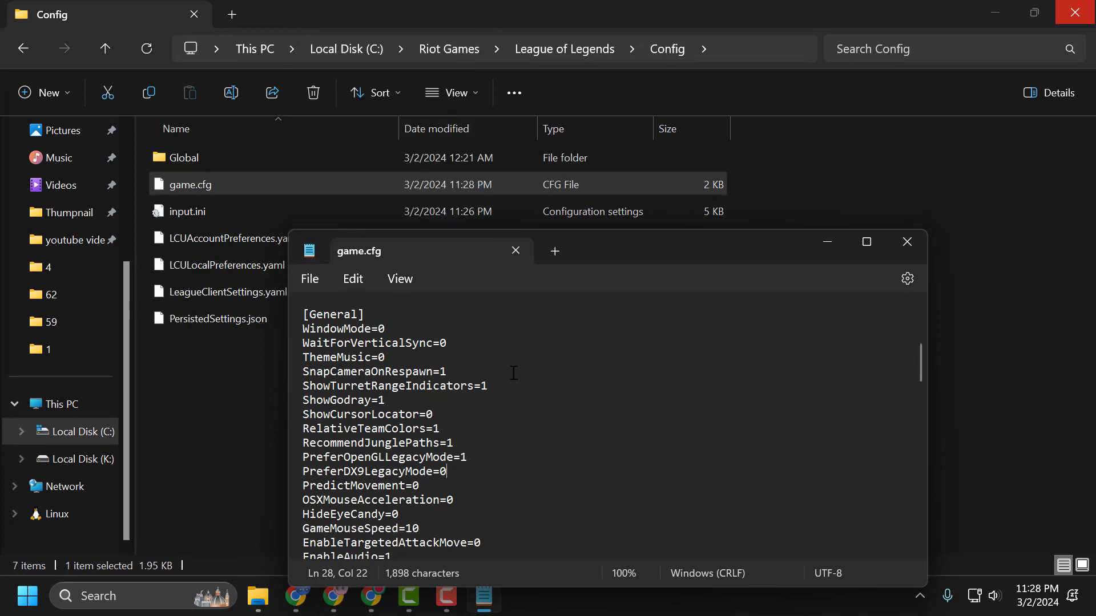
{"action": "mouse_move", "coordinate": [907, 242]}
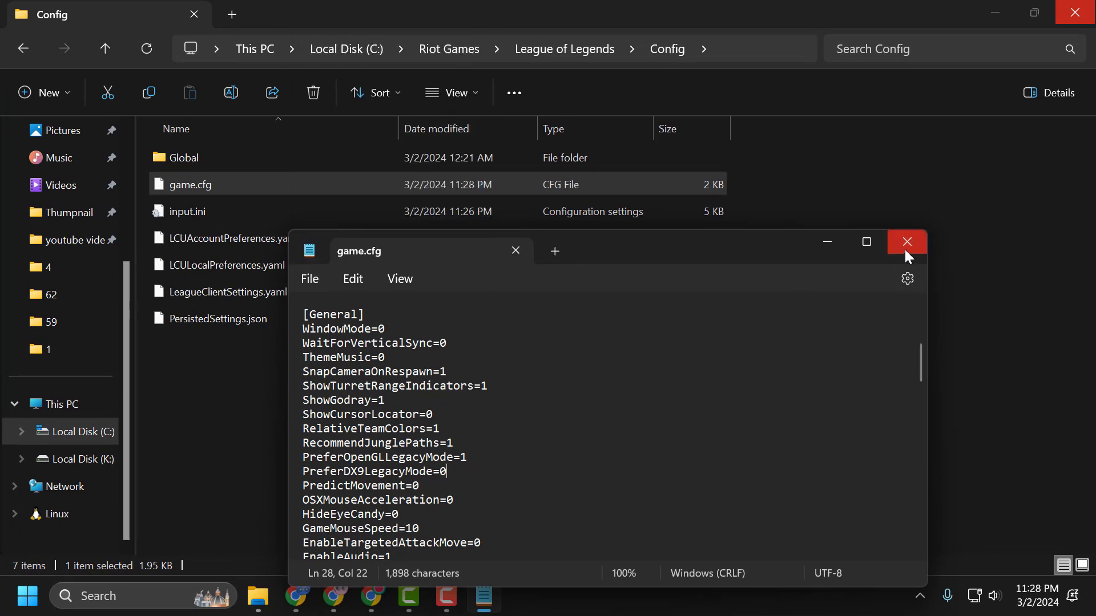
{"action": "left_click", "coordinate": [907, 242]}
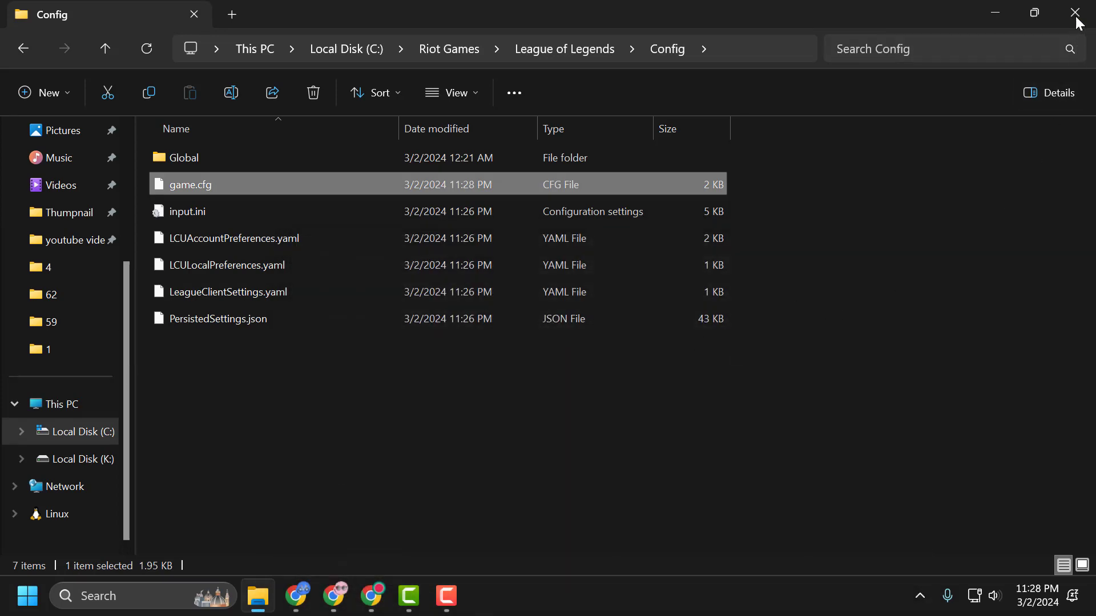
{"action": "left_click", "coordinate": [1076, 13]}
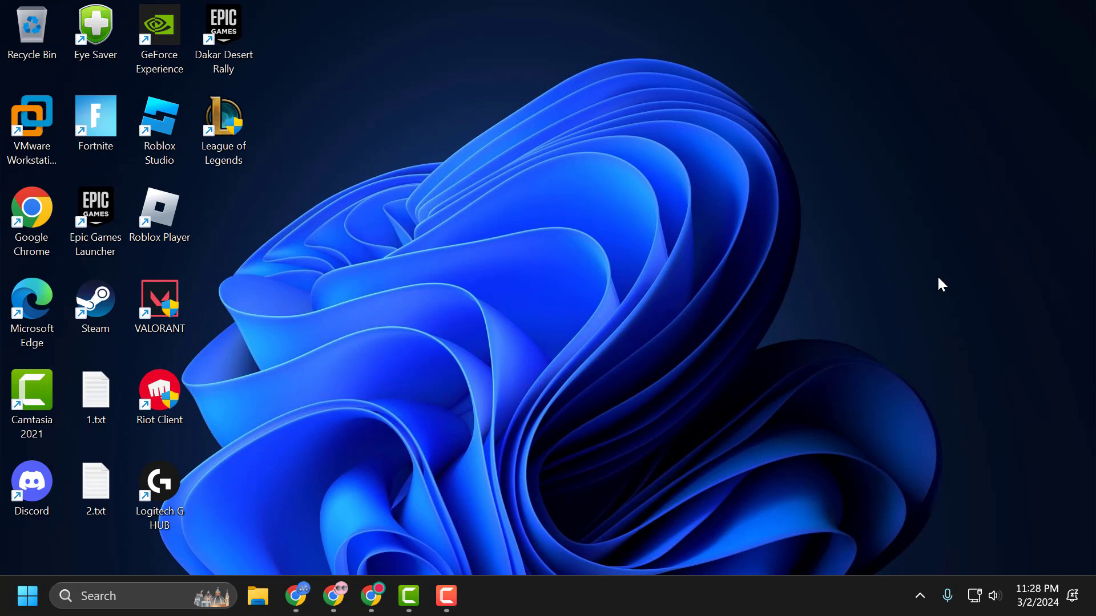
{"action": "mouse_move", "coordinate": [905, 327]}
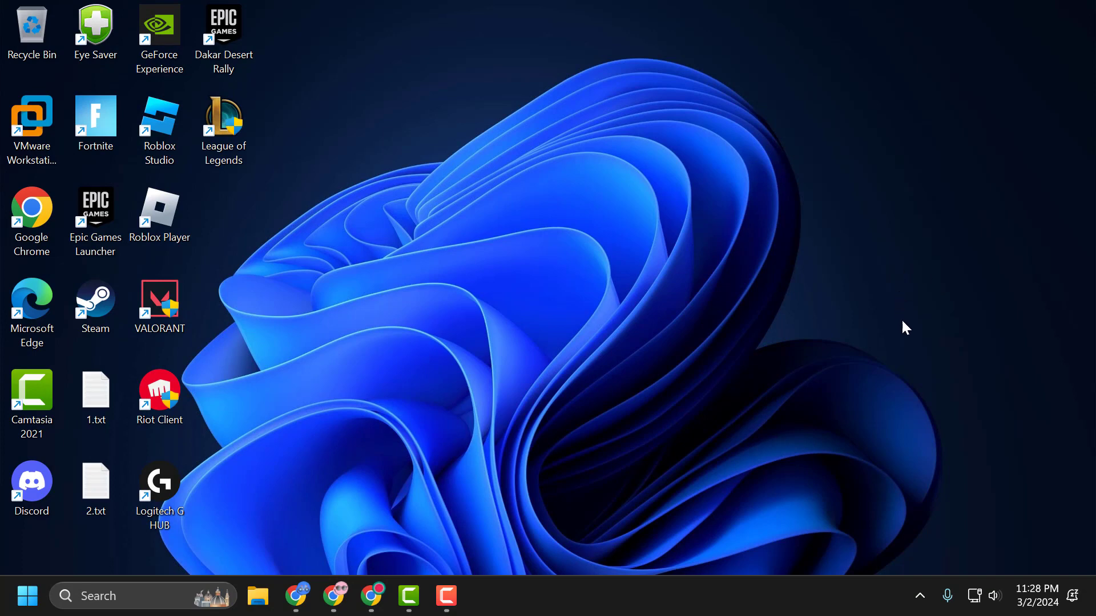
{"action": "mouse_move", "coordinate": [920, 332]}
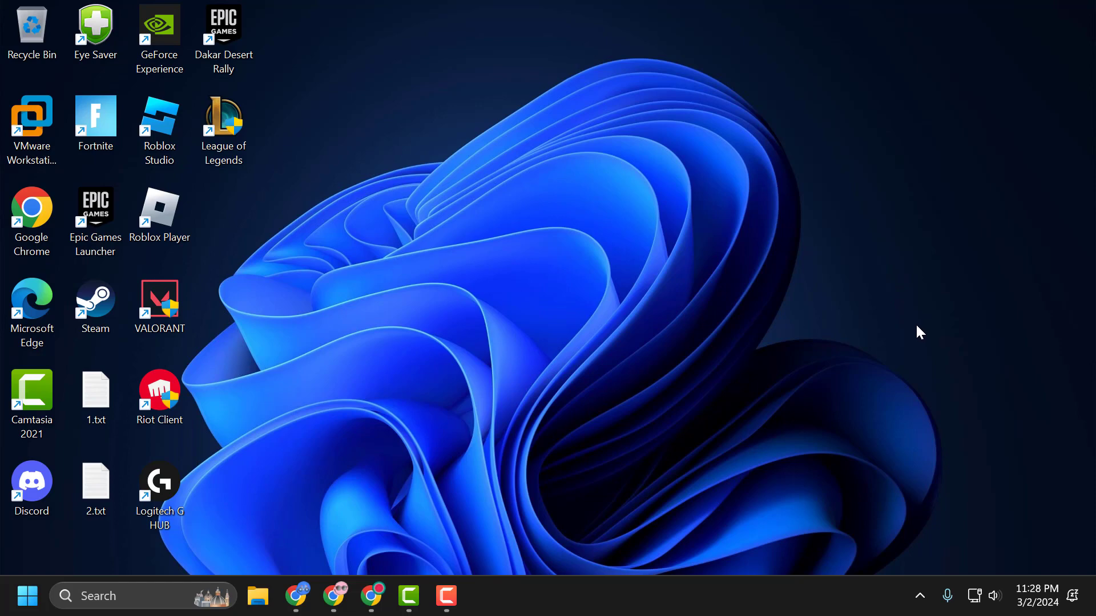